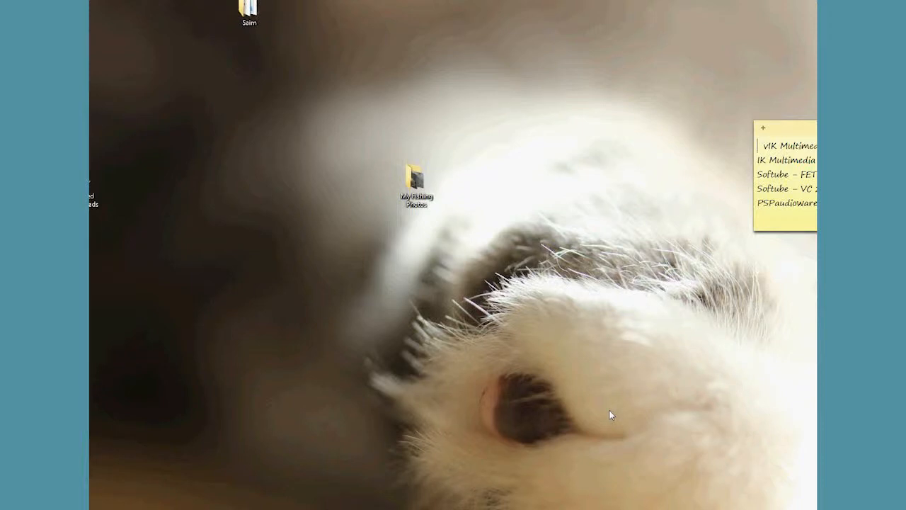
mouse_move(495, 273)
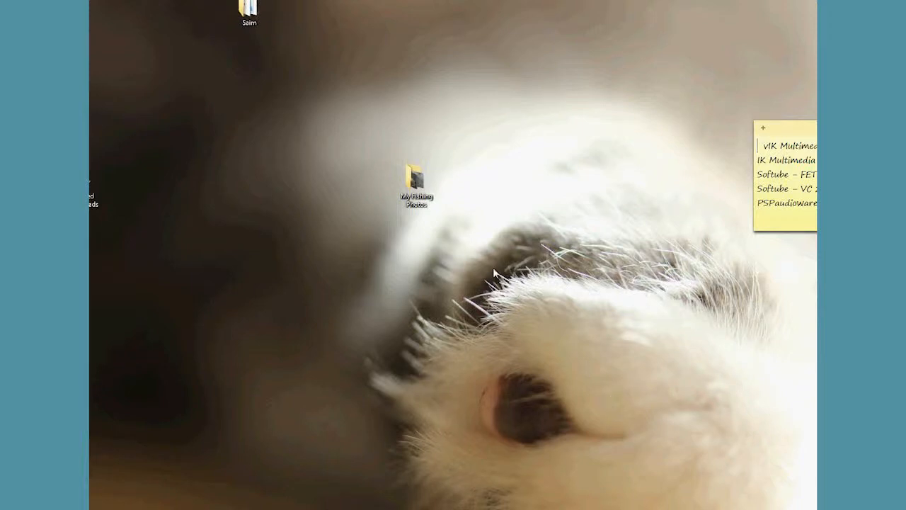
Open the My Fishing Photos folder and preview its three fishing photos in Photo Viewer.
click(416, 177)
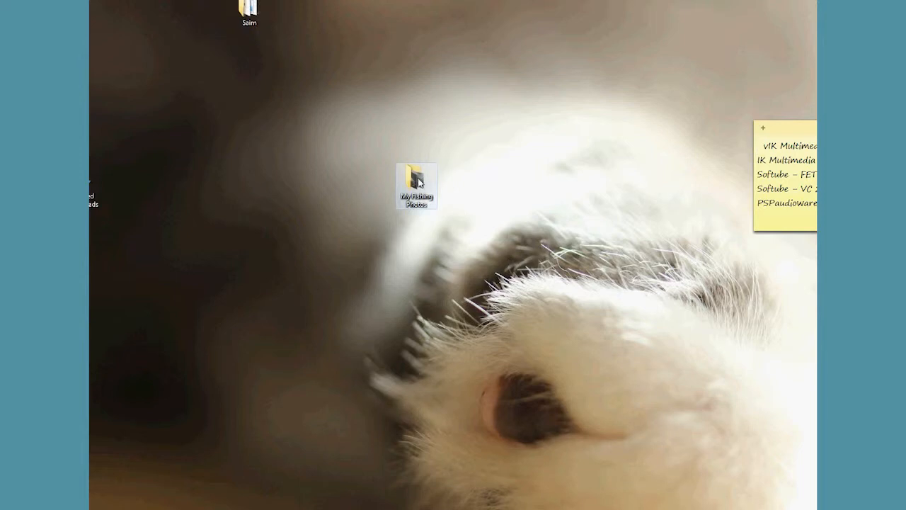
click(416, 175)
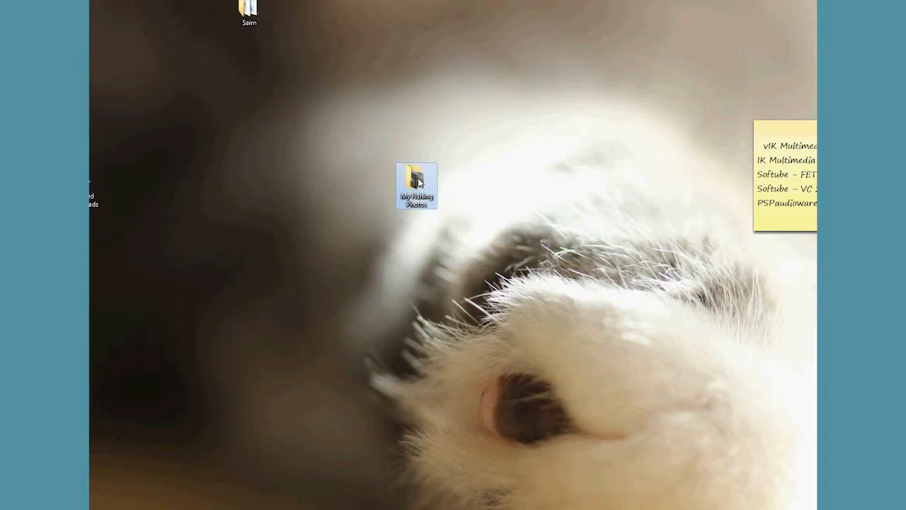
double_click(416, 185)
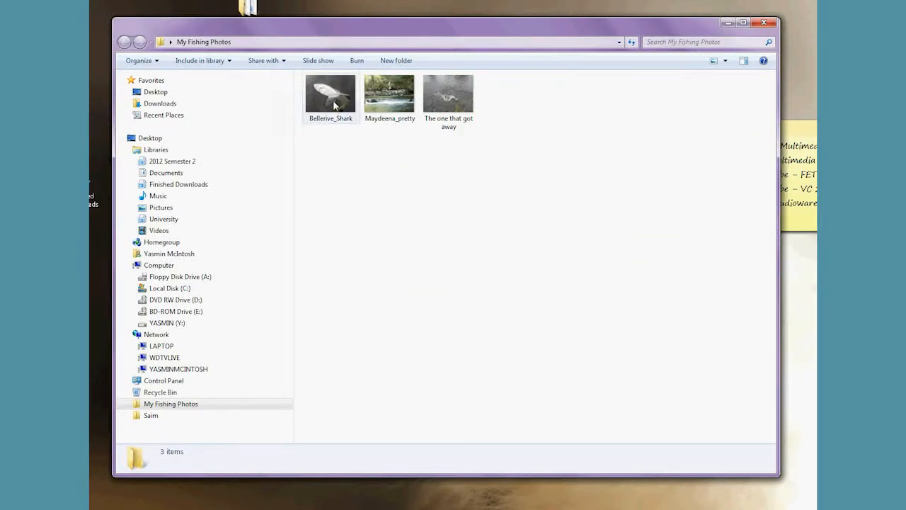
click(330, 94)
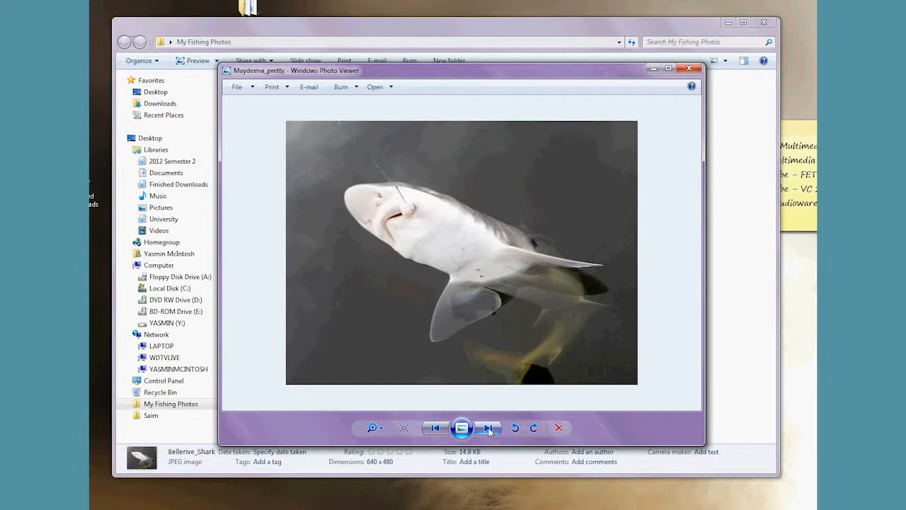
click(488, 428)
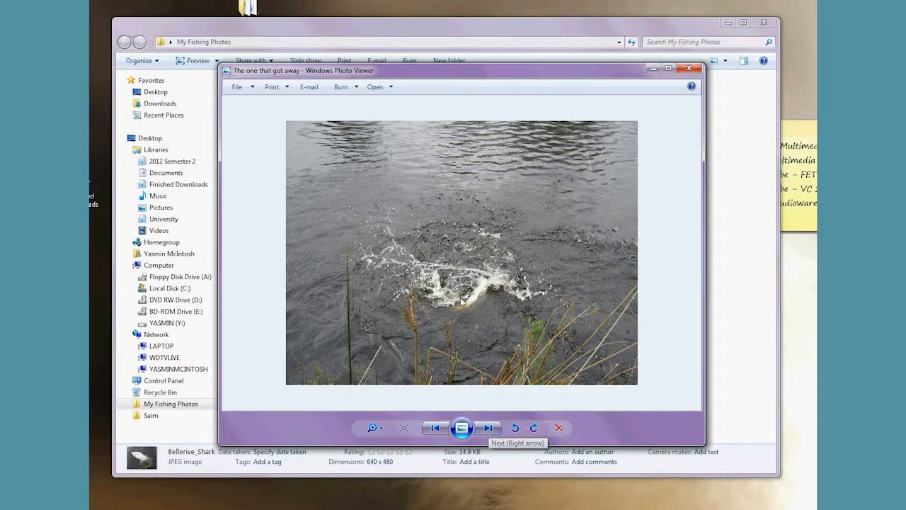
click(688, 68)
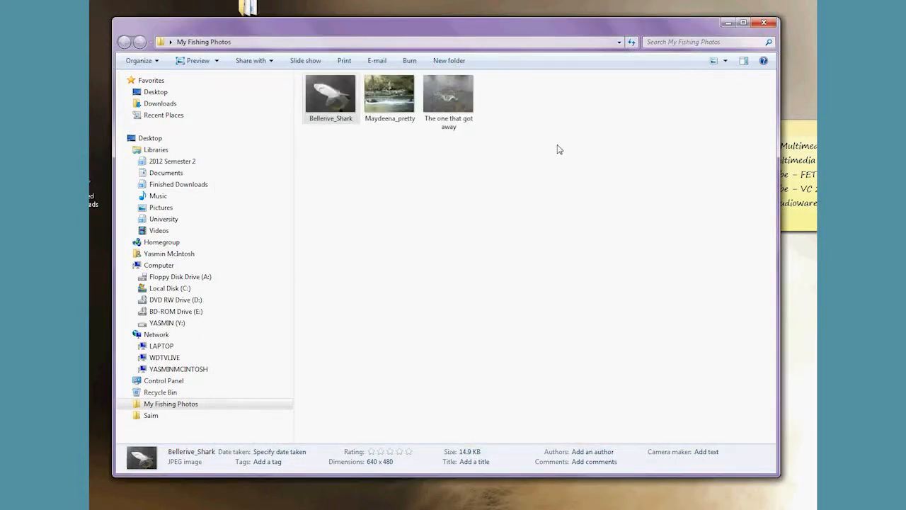
click(330, 93)
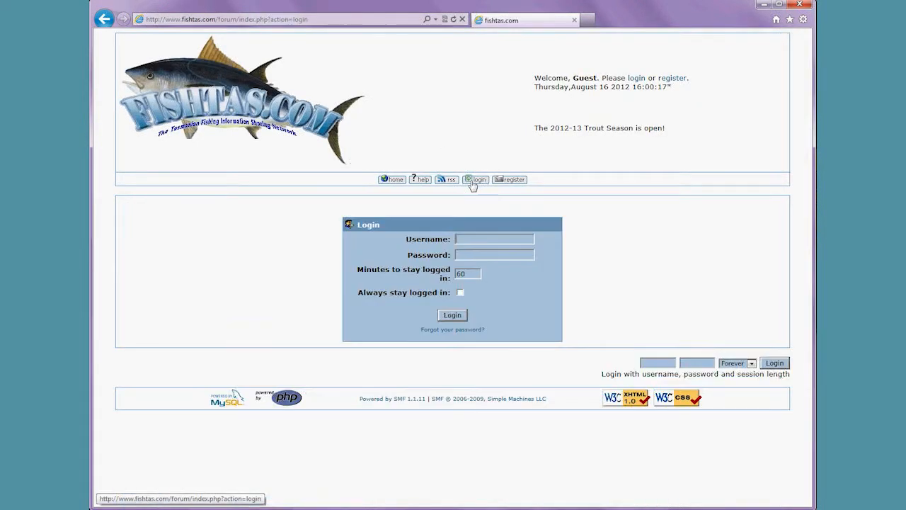
Log in to the Fishtas forum as saim and open the Computer stuff board.
text(saim)
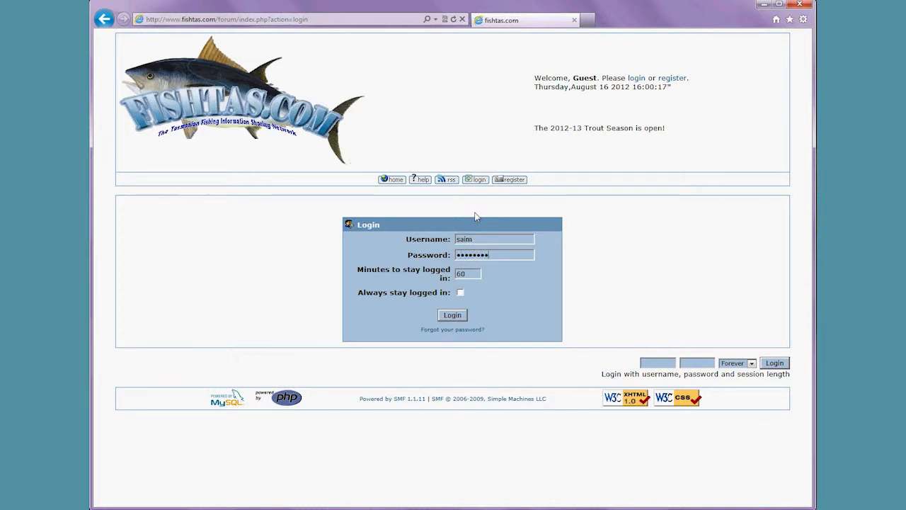
click(452, 314)
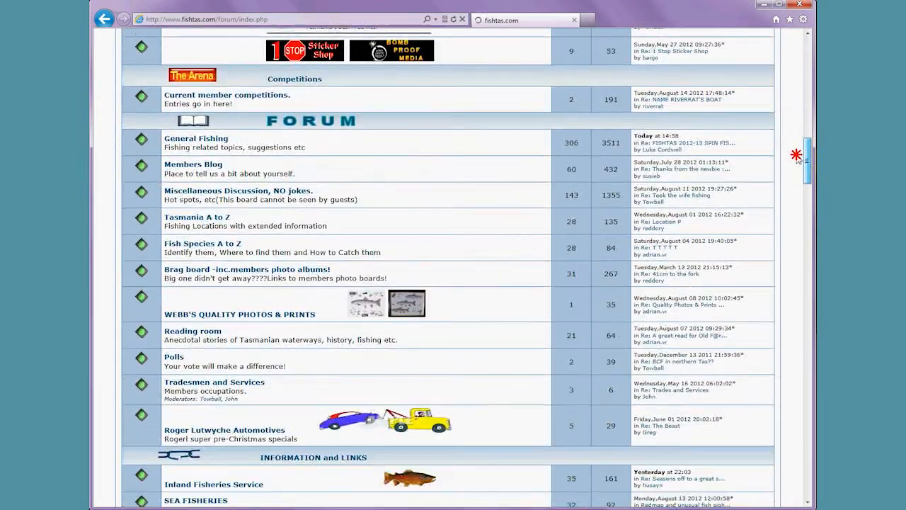
scroll(down, 3)
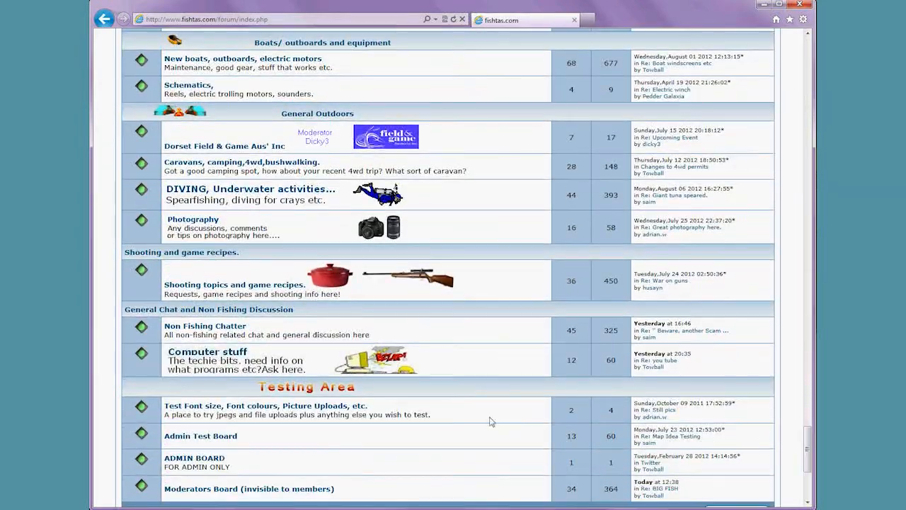
mouse_move(207, 351)
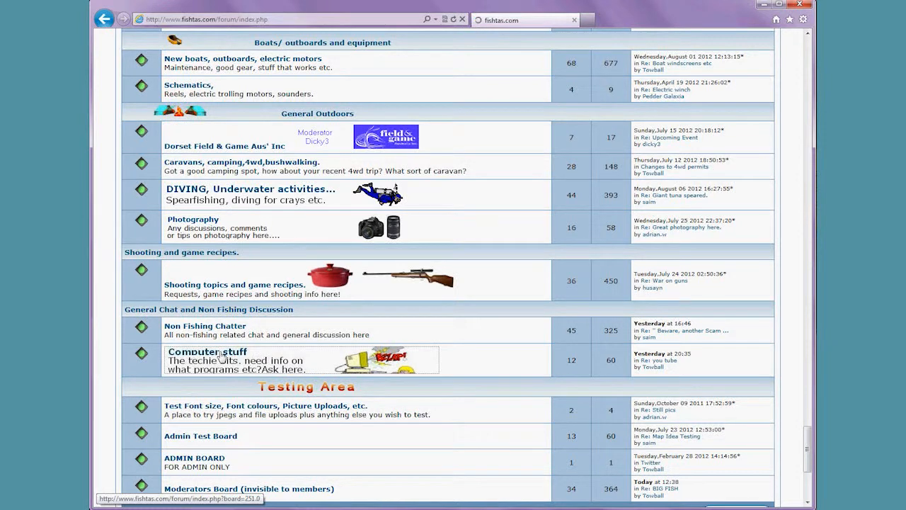
click(206, 352)
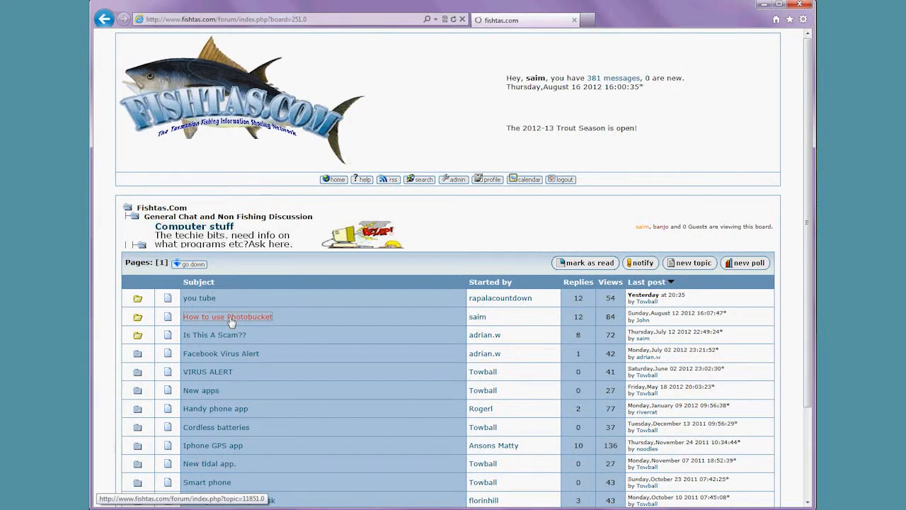
Start a reply to the How to use Photobucket topic, collapsing Additional Options.
click(228, 316)
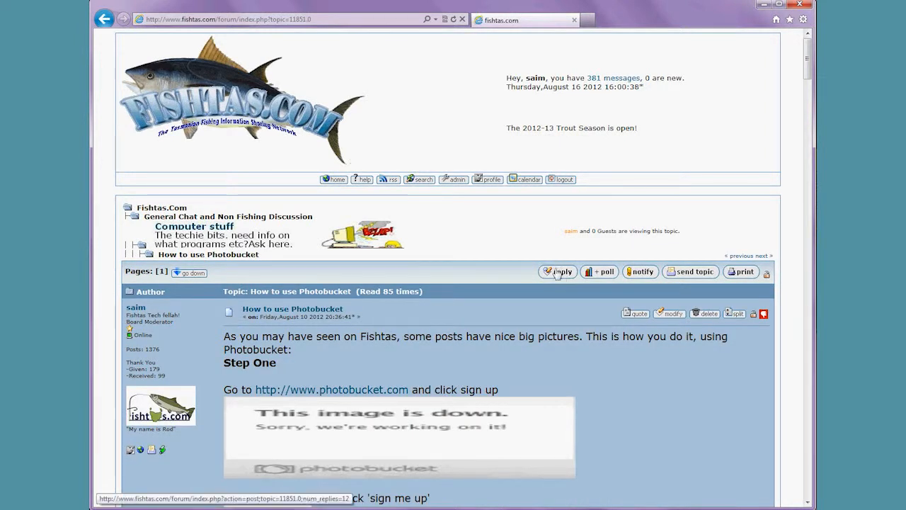
click(557, 271)
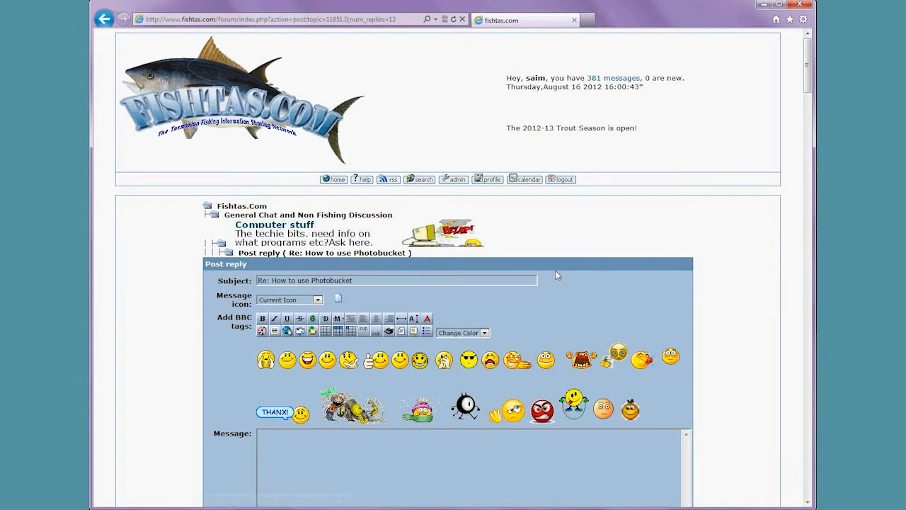
scroll(down, 3)
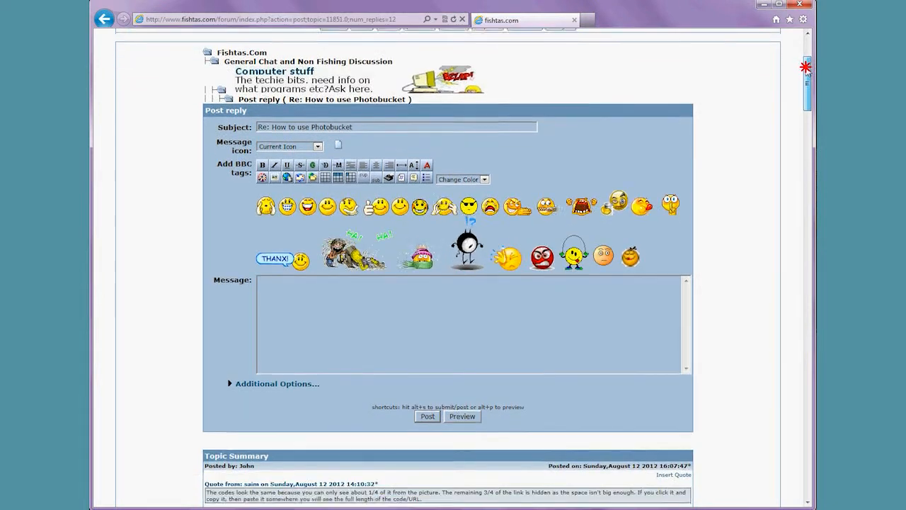
scroll(down, 3)
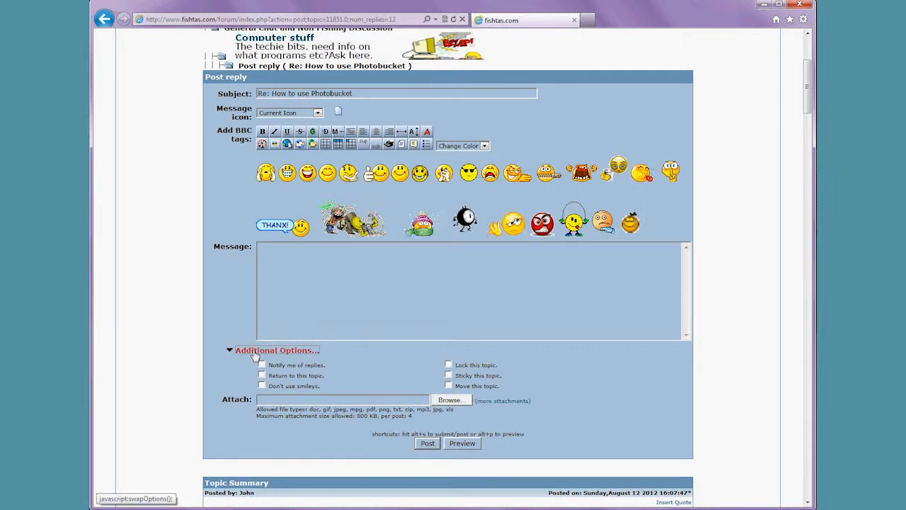
click(276, 350)
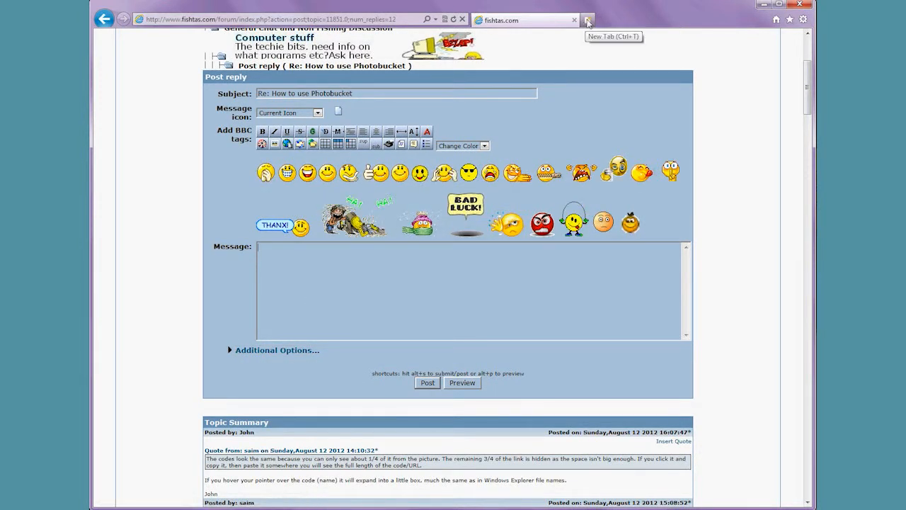
Bring up Photobucket's sign-up page in a new browser tab.
click(588, 20)
text(http://photobucket.com/)
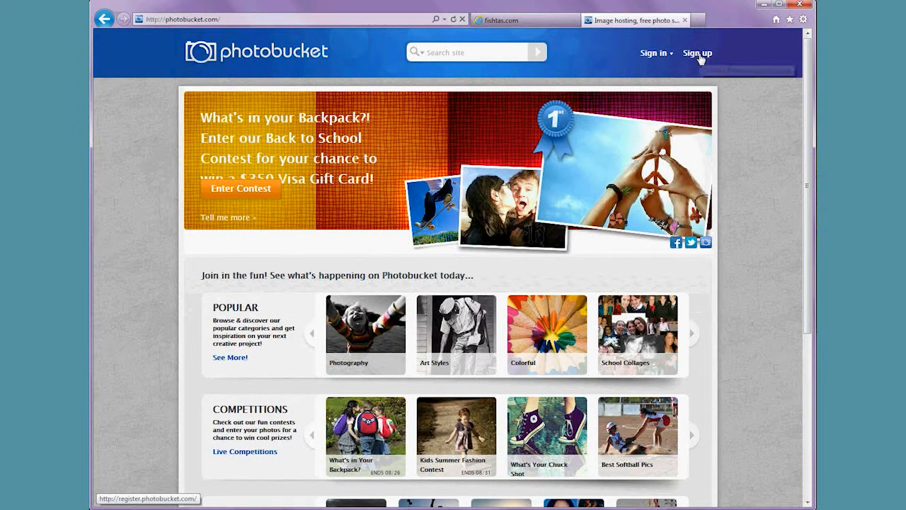
click(696, 52)
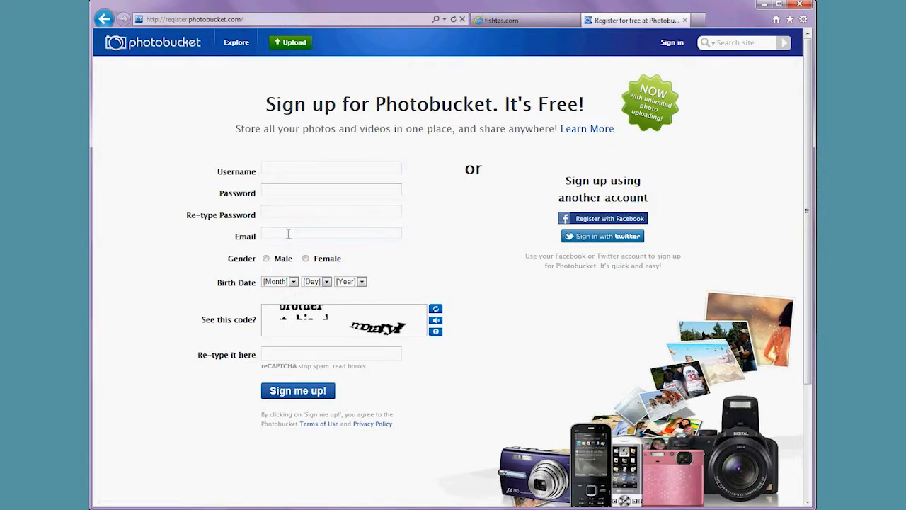
mouse_move(671, 43)
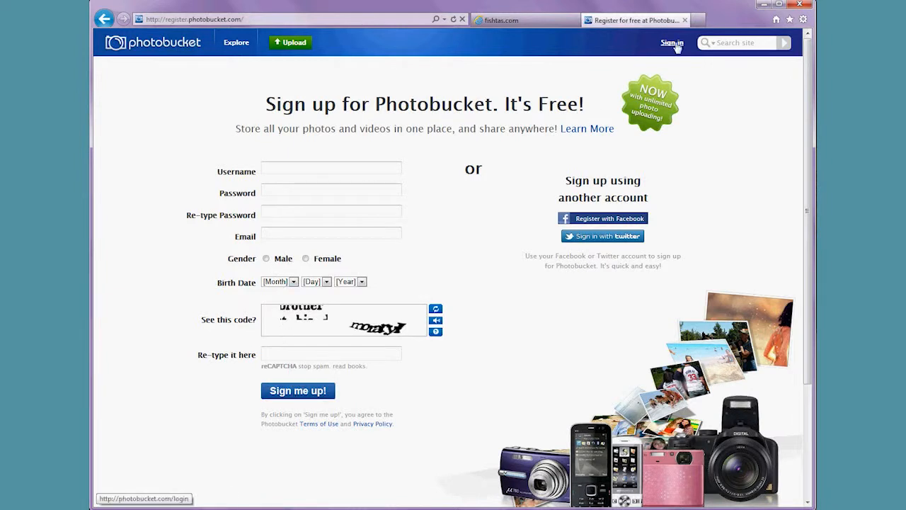
mouse_move(671, 43)
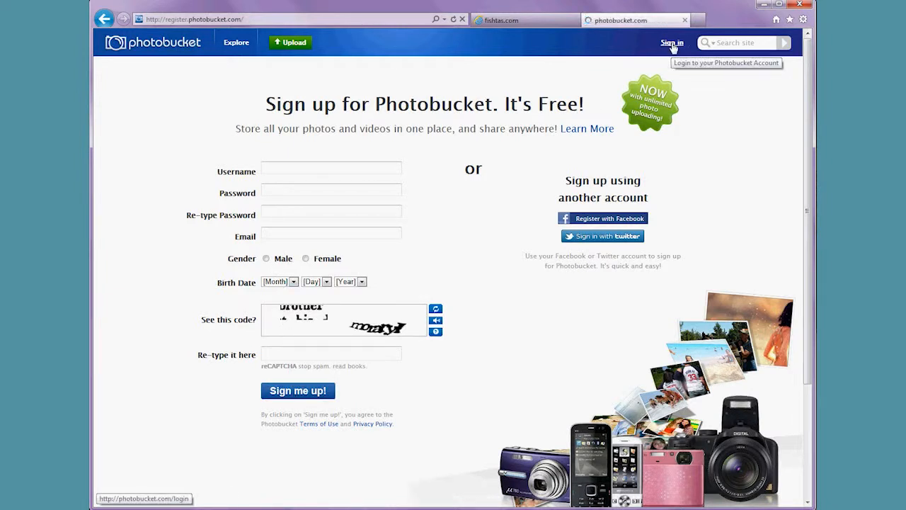
Sign in to Photobucket with the username phi.
click(670, 43)
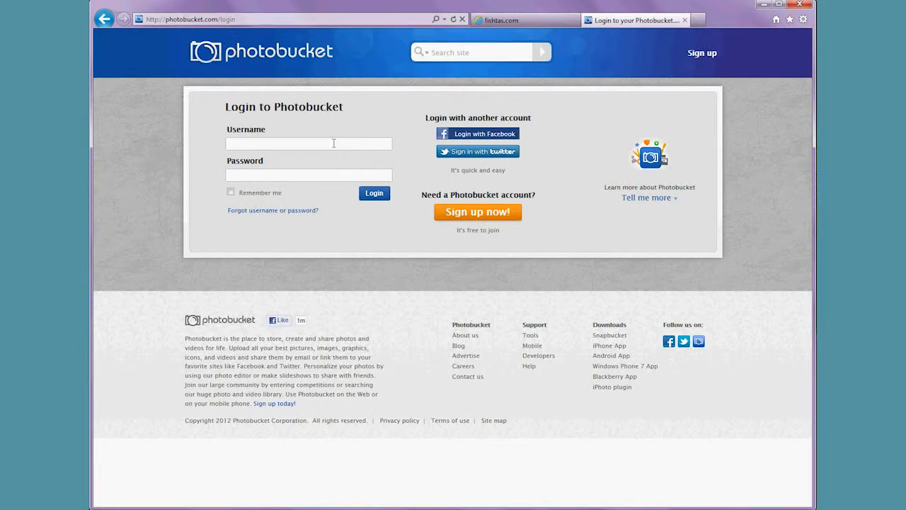
text(phishyphilms1)
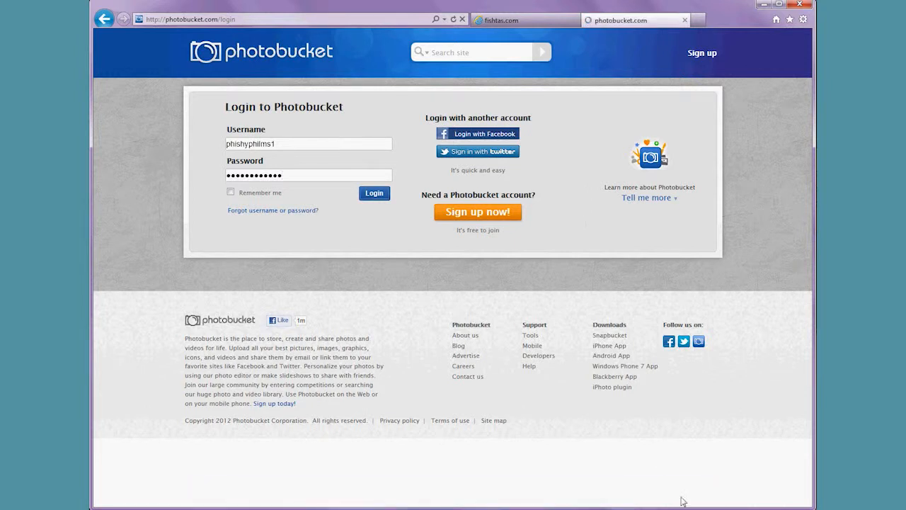
click(373, 192)
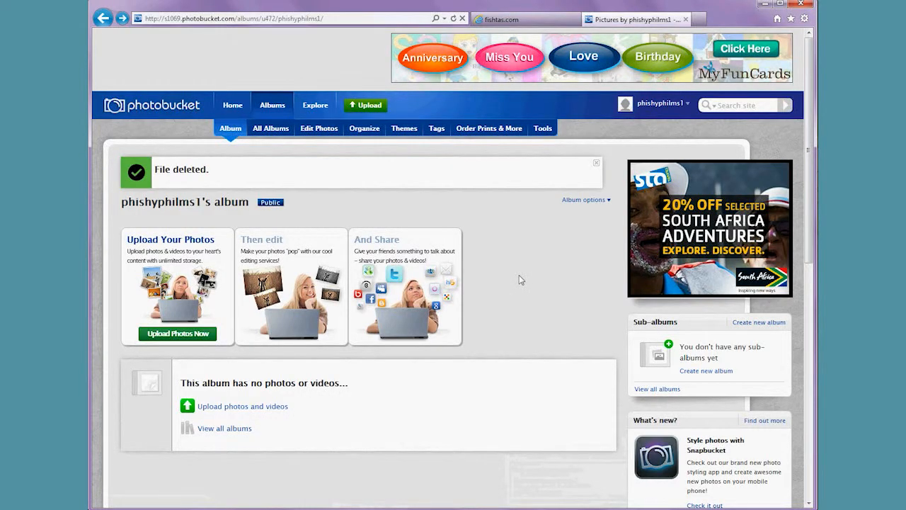
mouse_move(480, 218)
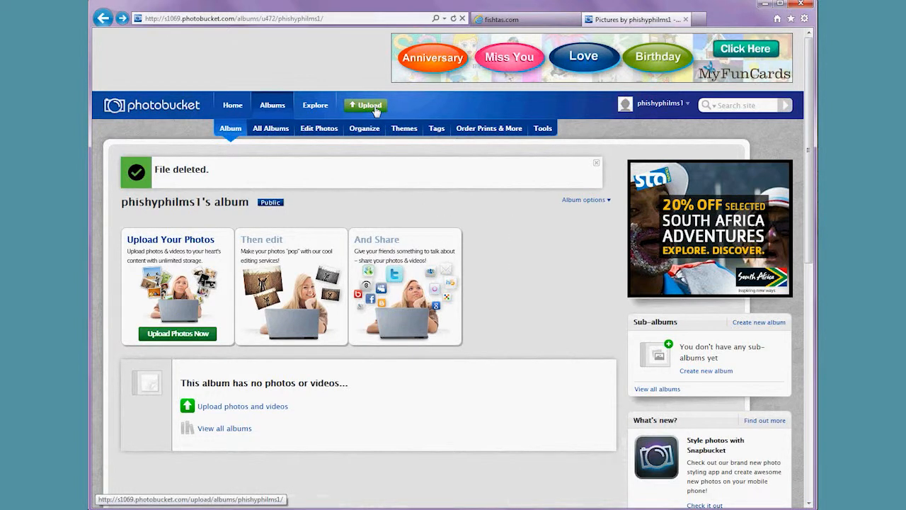
Go to Photobucket's upload page and keep the existing album as the upload destination.
click(365, 105)
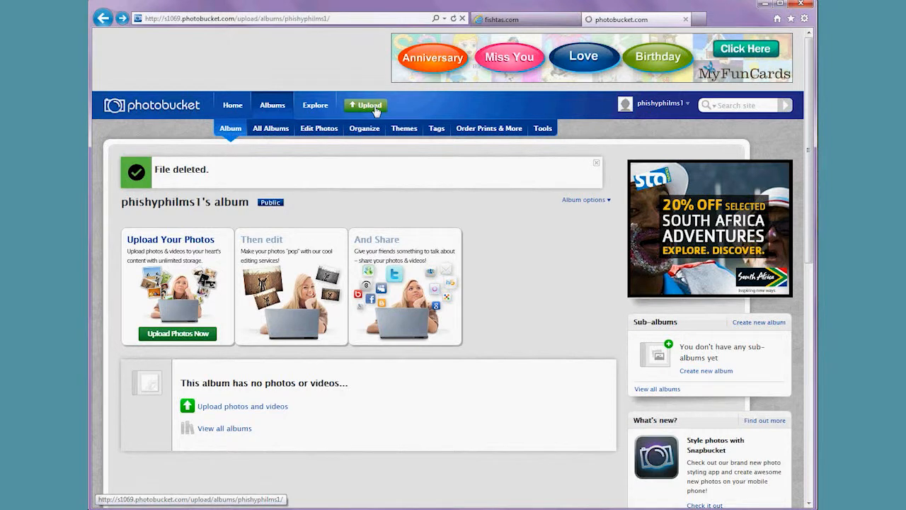
click(365, 104)
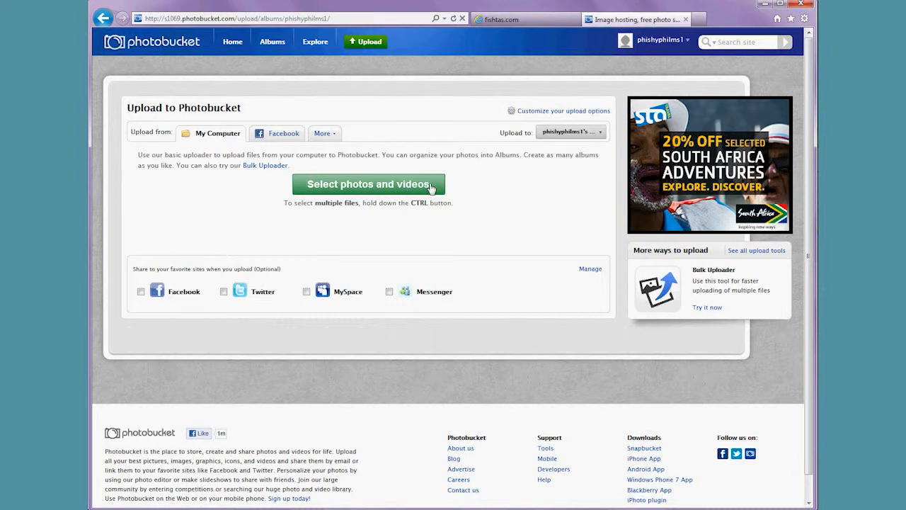
mouse_move(607, 135)
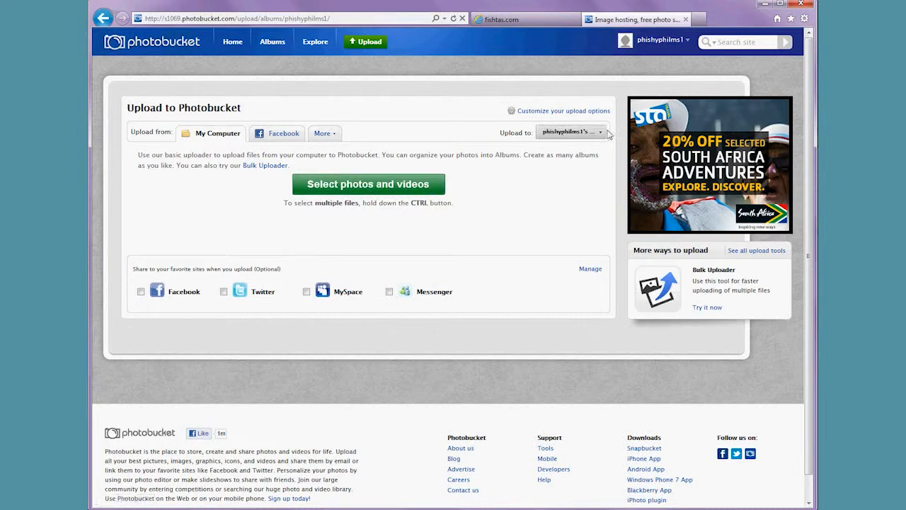
click(570, 131)
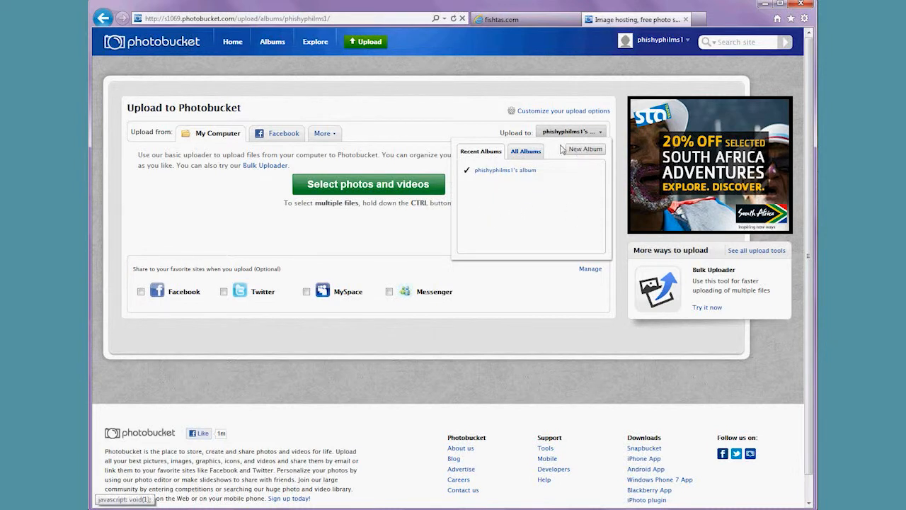
click(515, 173)
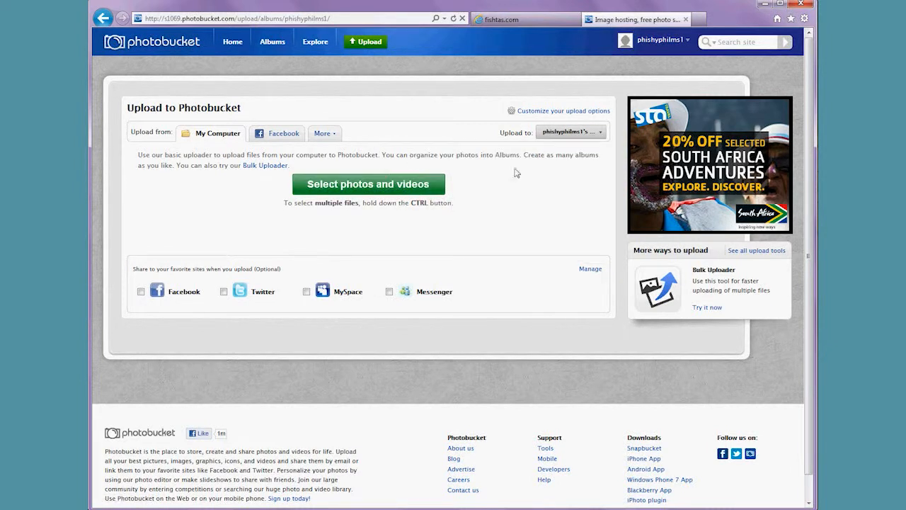
click(570, 132)
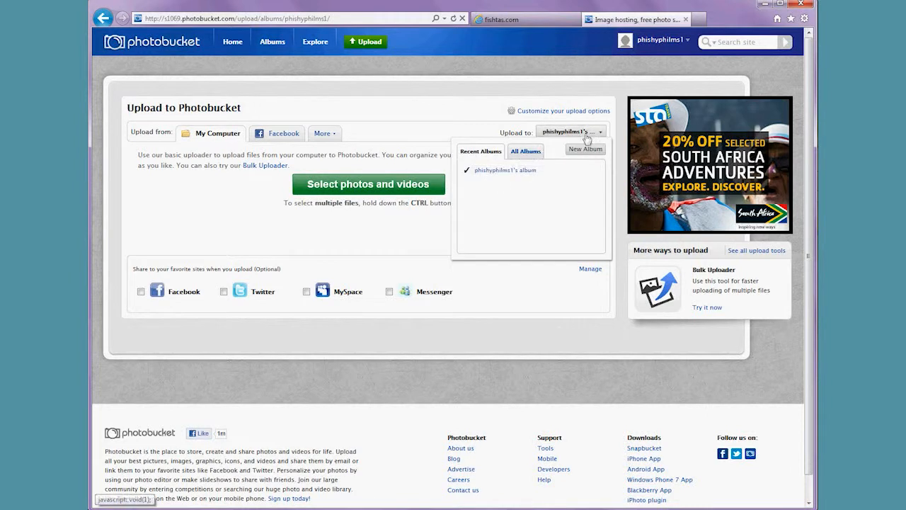
click(496, 202)
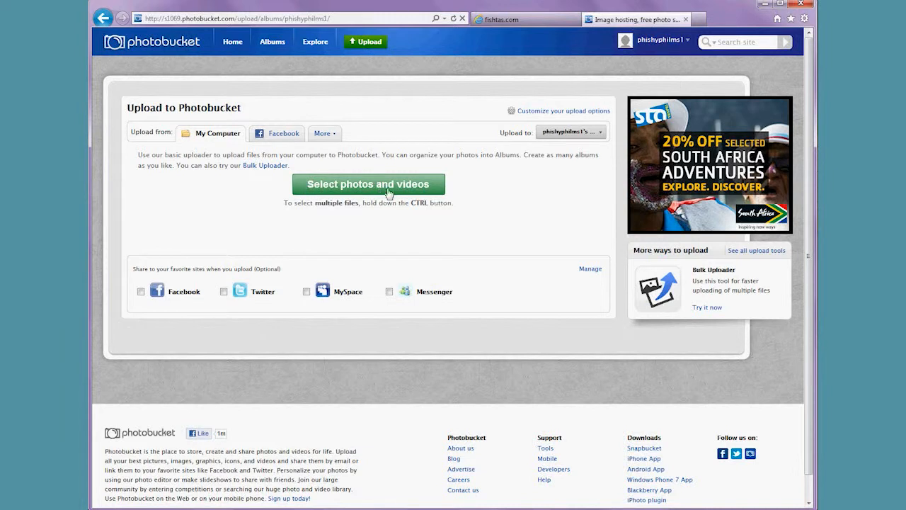
Select Bellerive_Shark, The one that got away and Maydeena_pretty from My Fishing Photos for upload.
click(368, 184)
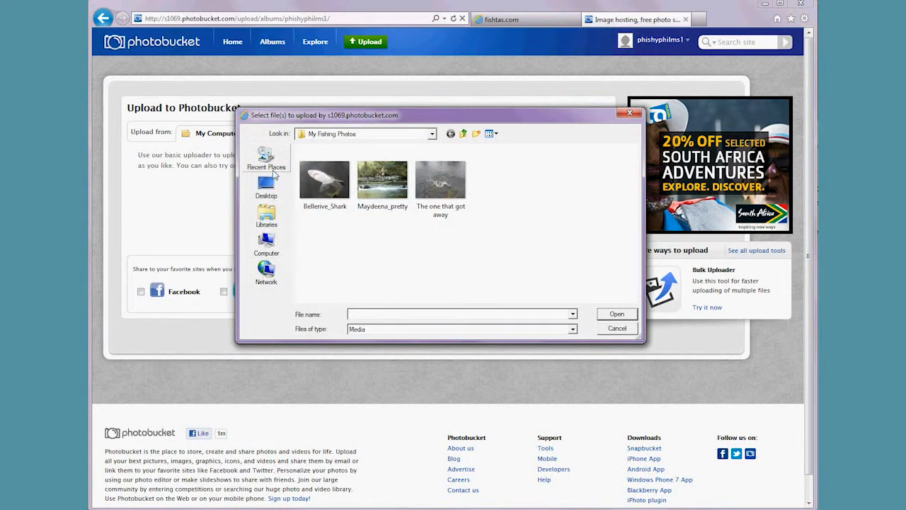
click(266, 188)
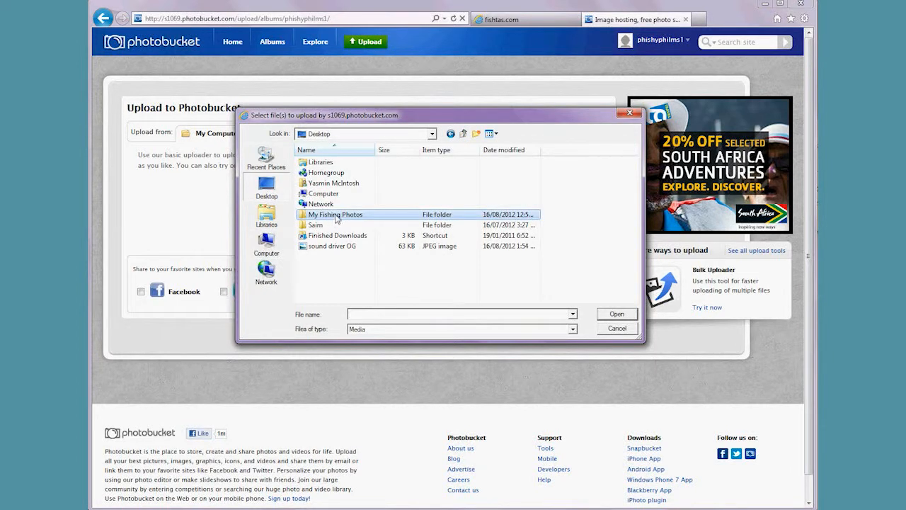
mouse_move(336, 213)
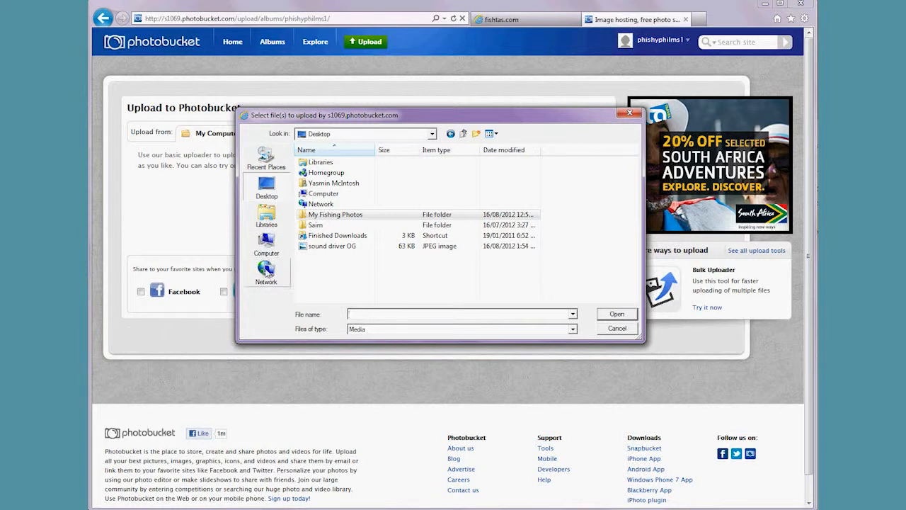
click(335, 214)
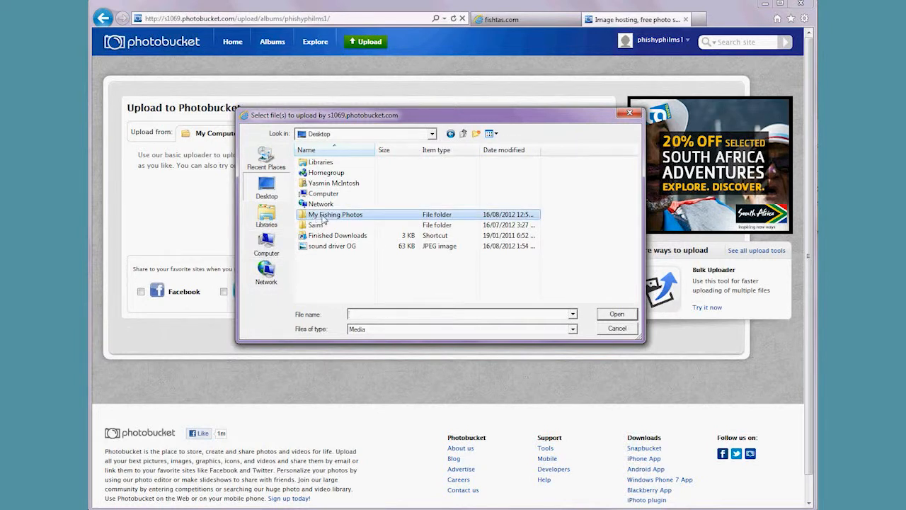
double_click(335, 214)
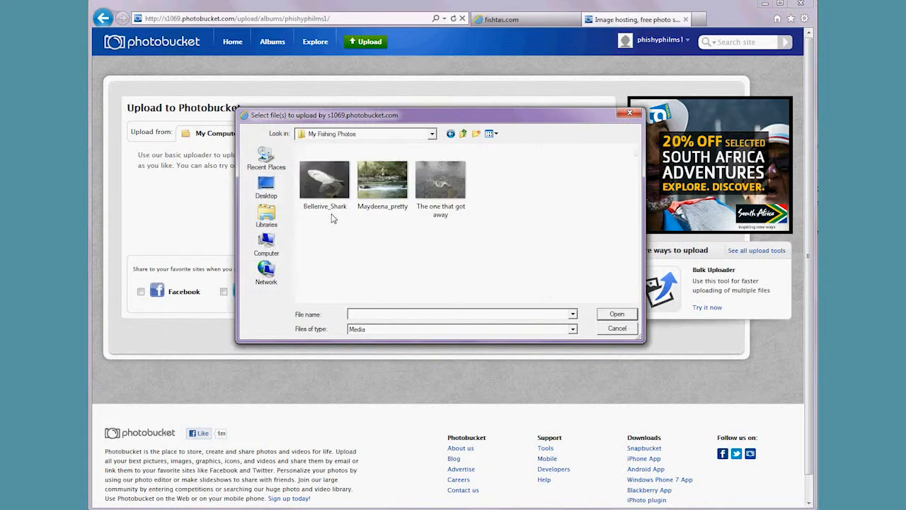
mouse_move(323, 220)
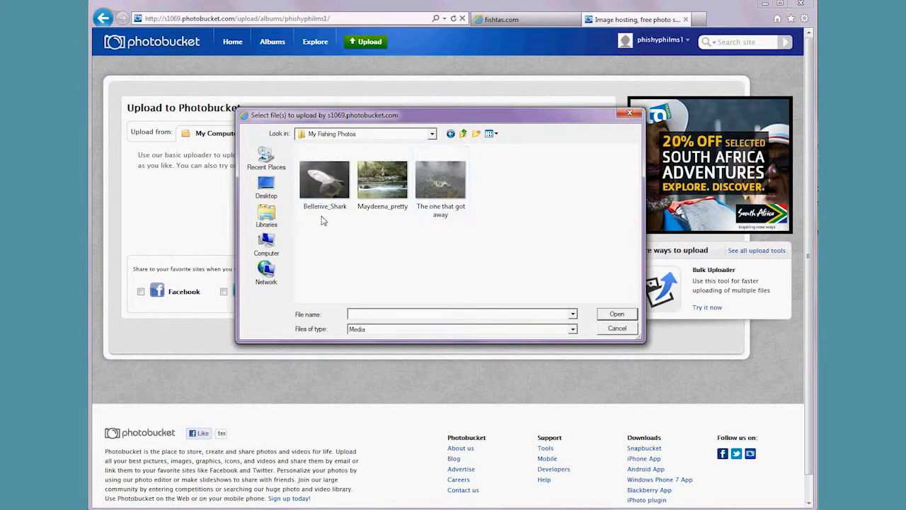
click(440, 177)
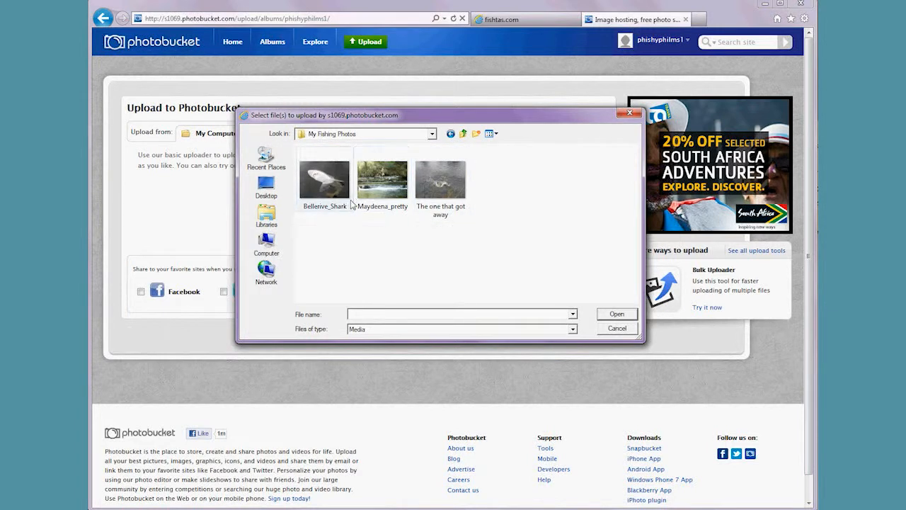
click(324, 179)
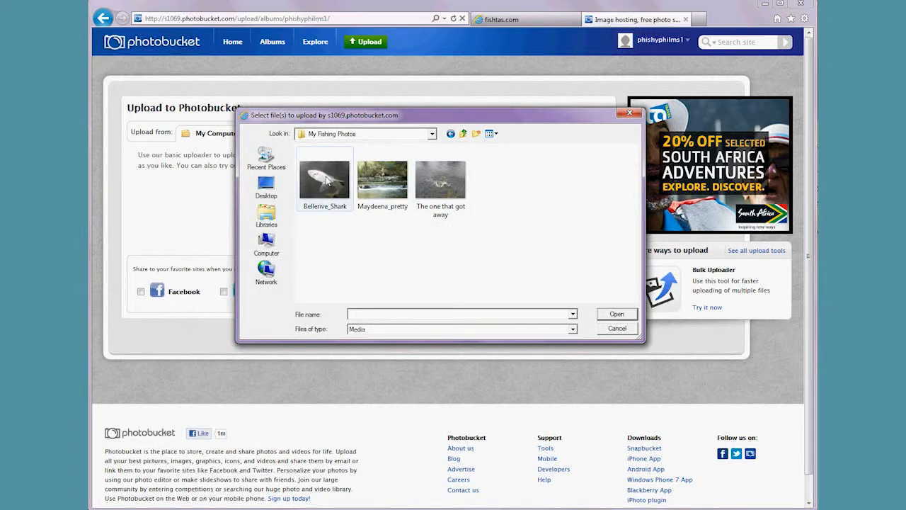
click(324, 179)
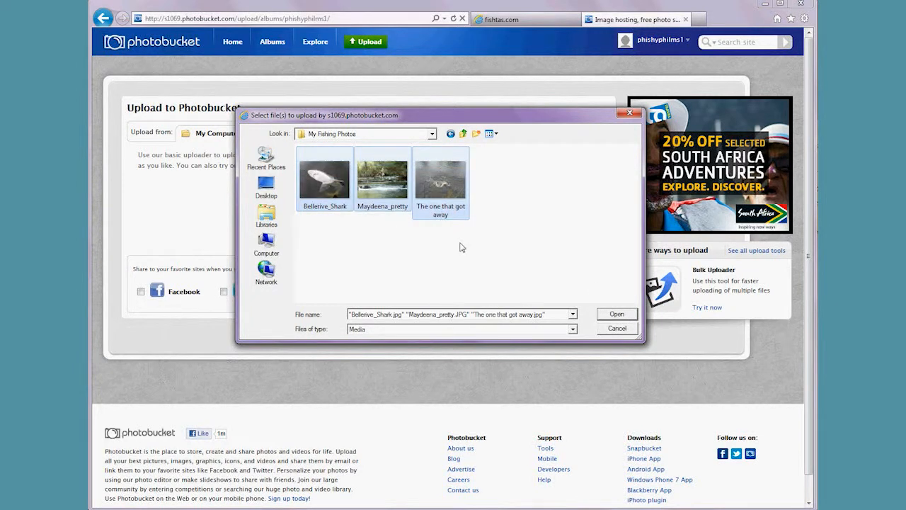
mouse_move(324, 177)
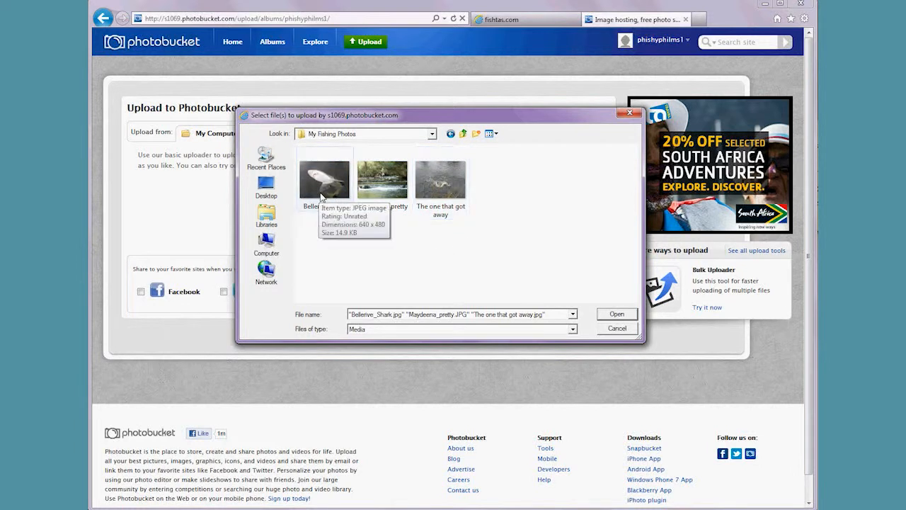
click(324, 179)
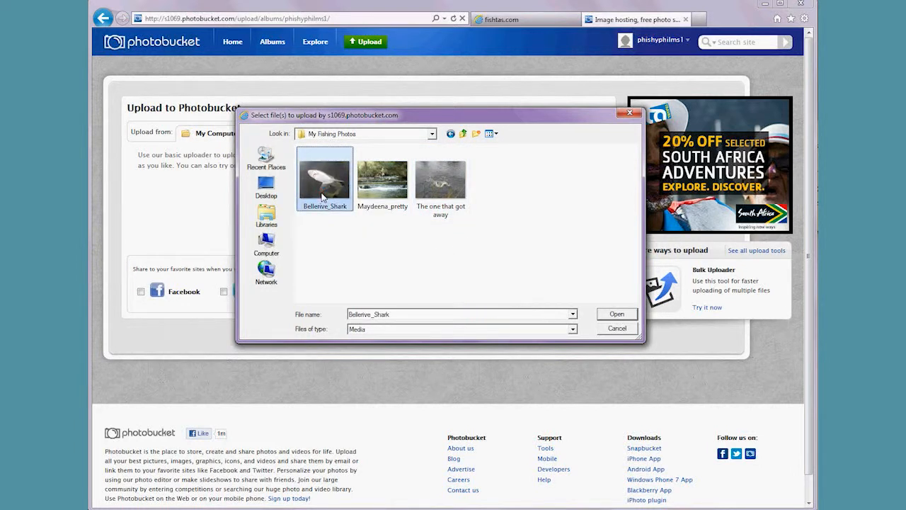
click(440, 179)
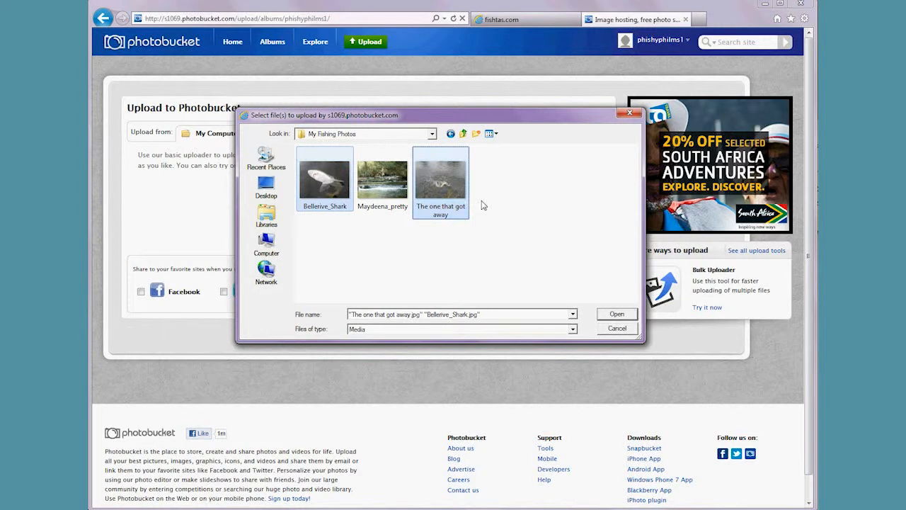
mouse_move(495, 255)
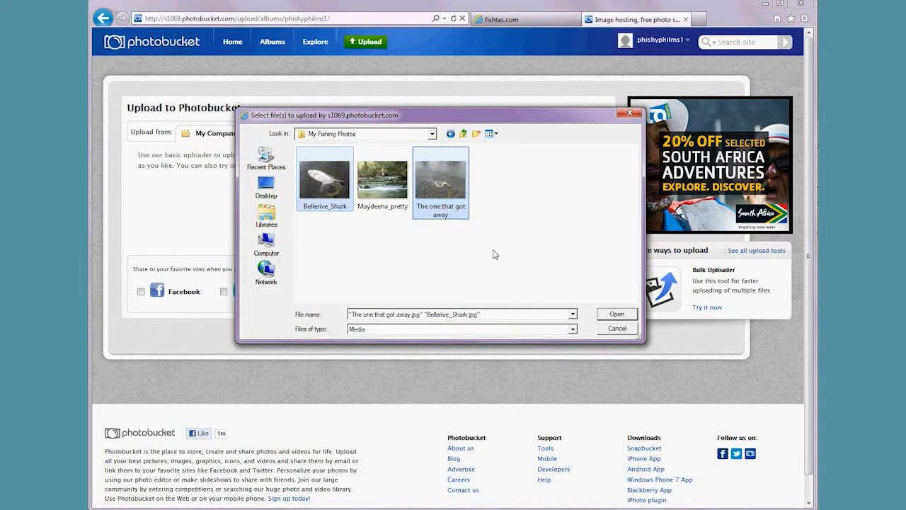
click(382, 177)
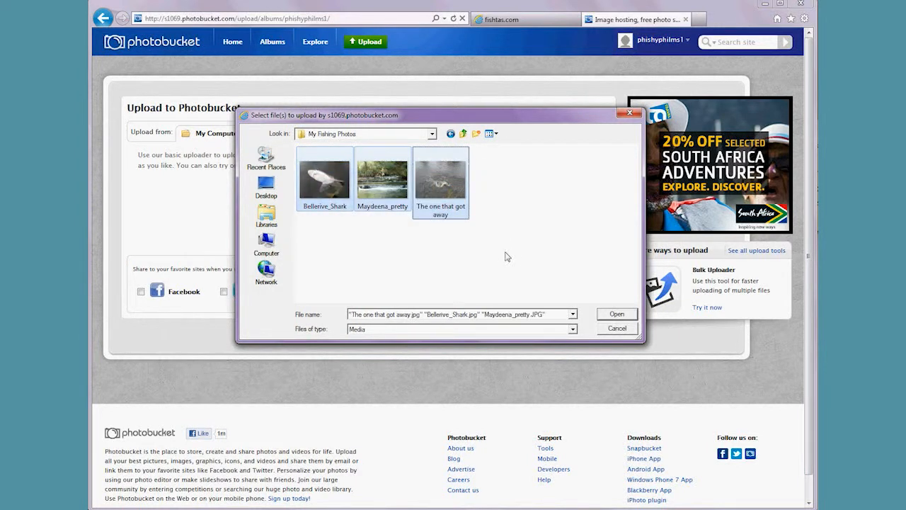
click(615, 313)
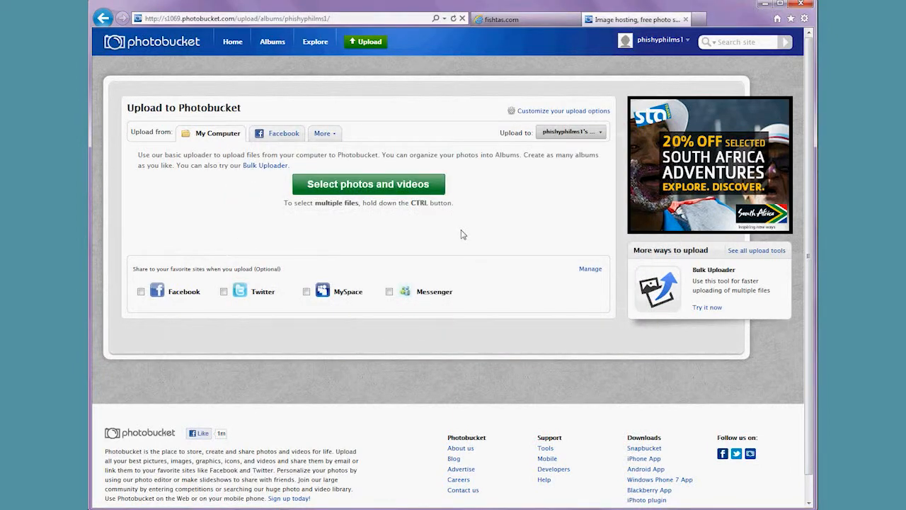
Wait until Photobucket reports 'Upload complete! 3 of 3 photos'.
click(367, 184)
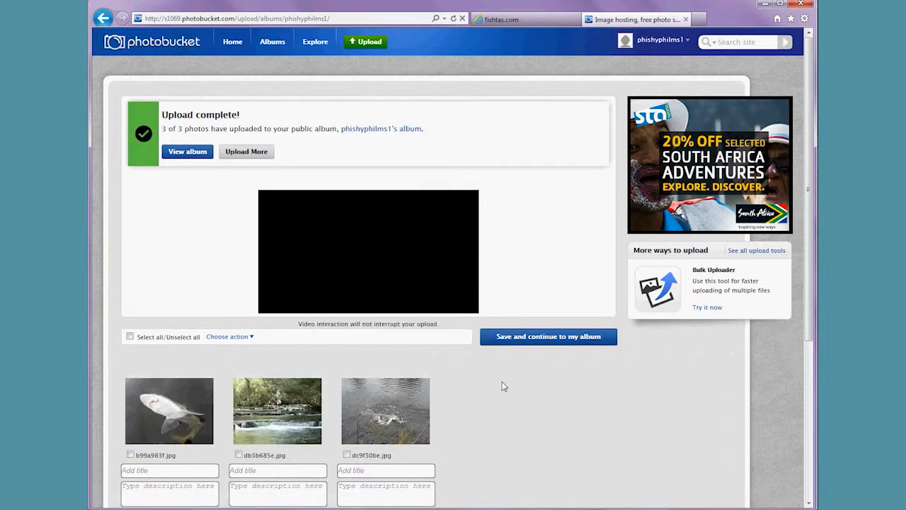
mouse_move(479, 476)
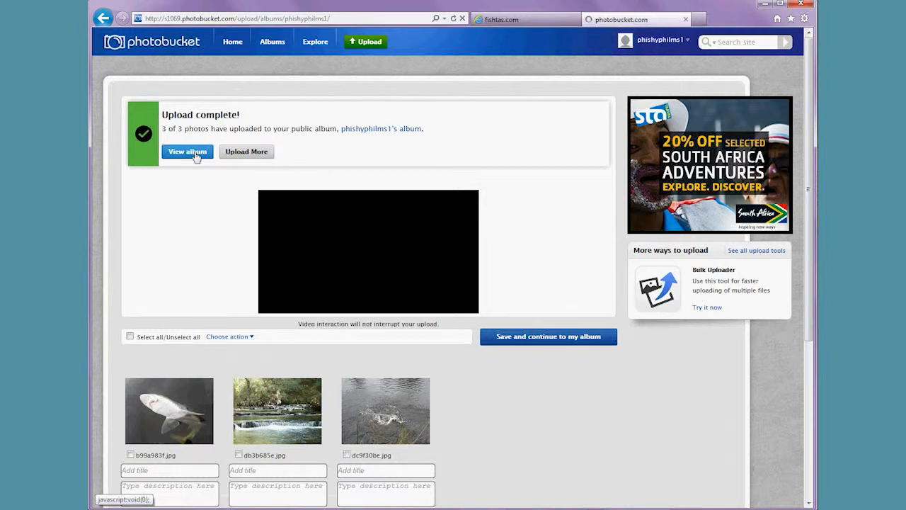
View the album holding the three uploaded fishing photos and their sharing codes.
click(187, 151)
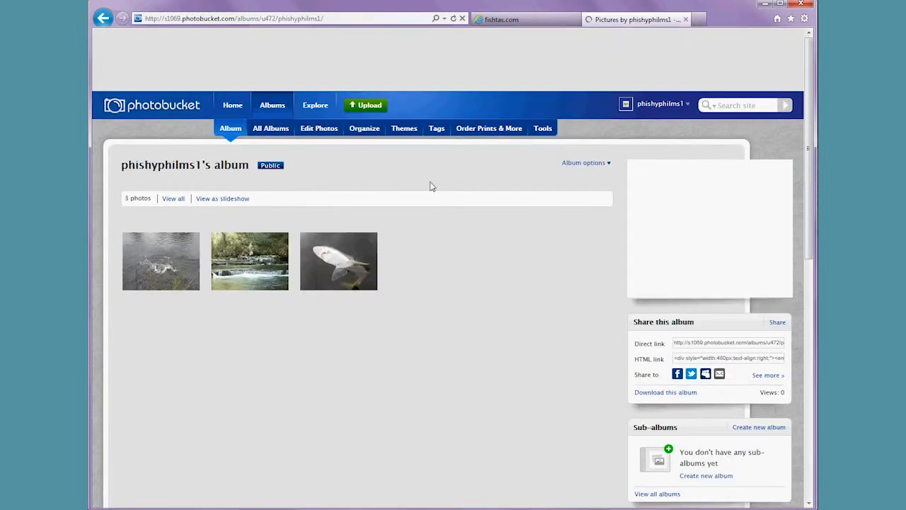
mouse_move(161, 261)
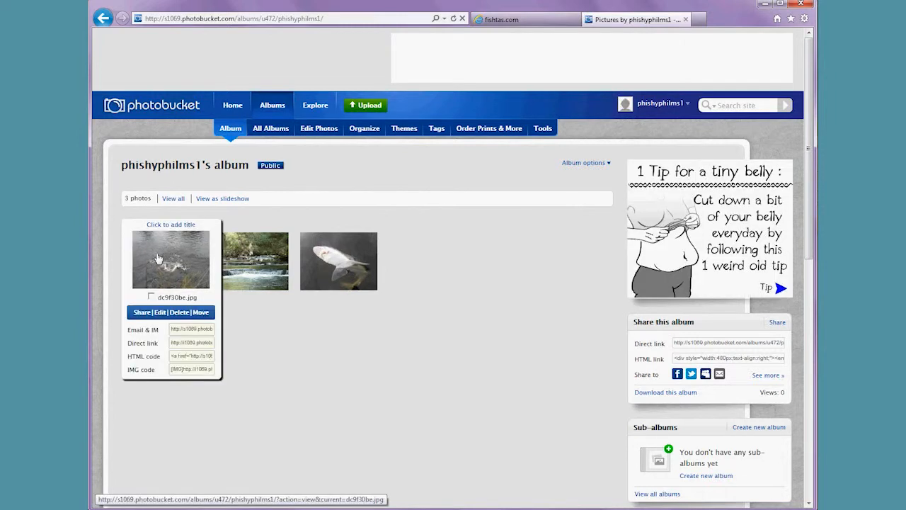
mouse_move(255, 260)
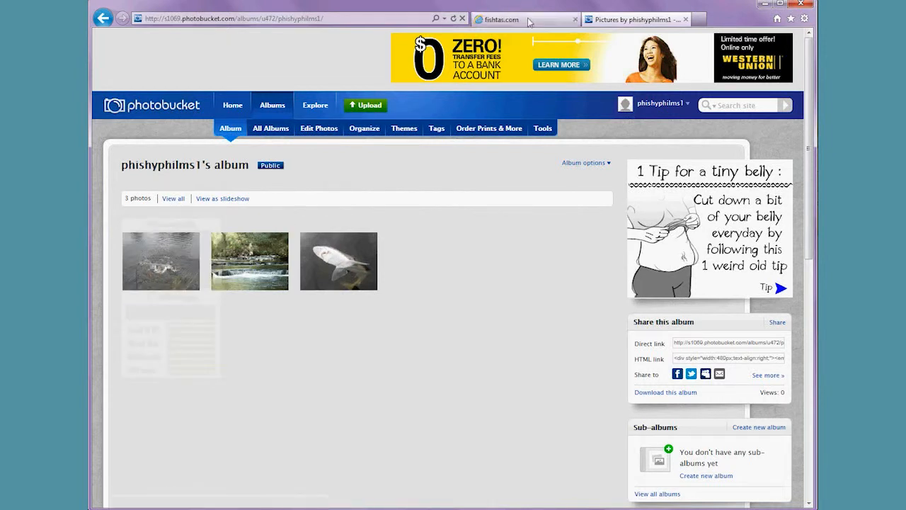
In the Fishtas reply, type a 'Here's' caption, paste the first photo's IMG code, and preview.
click(502, 20)
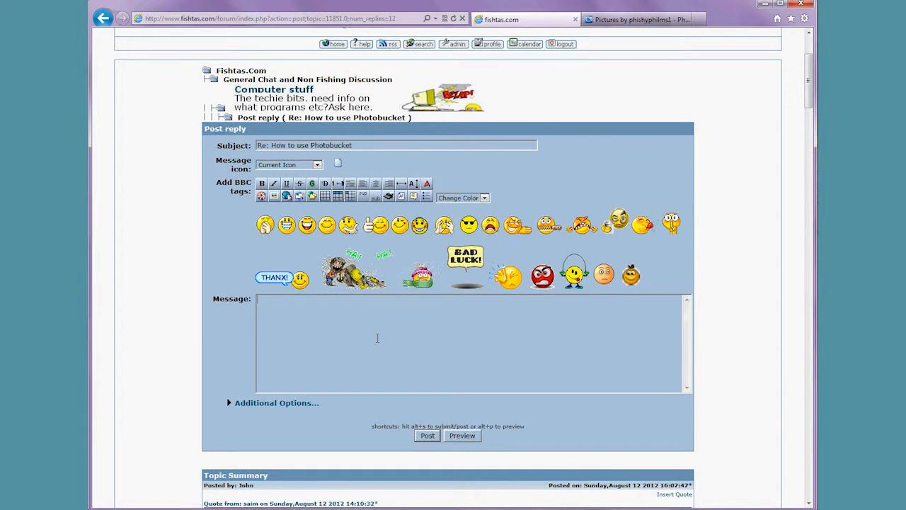
text(Here's a picture of the one that got away.)
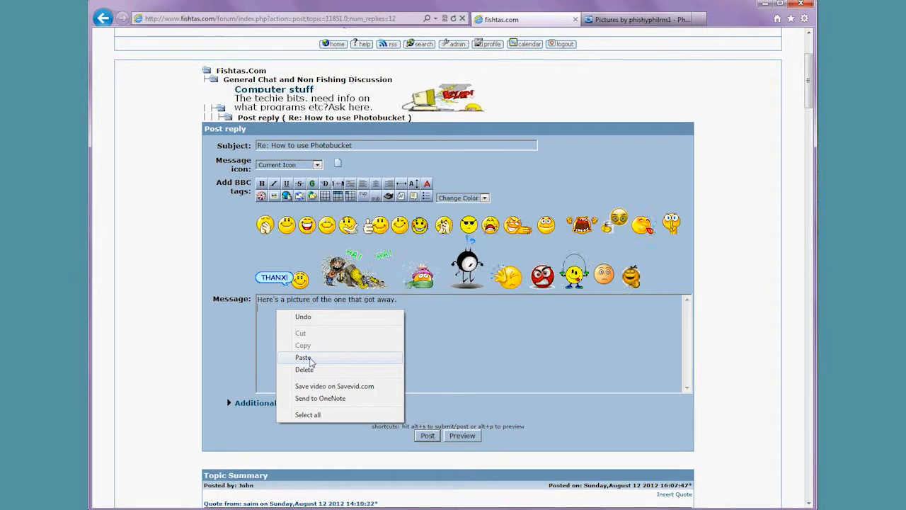
click(303, 356)
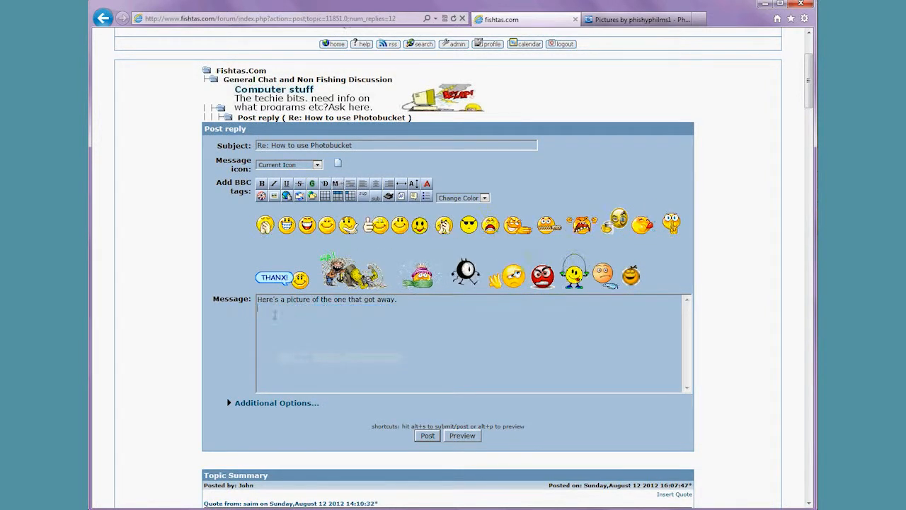
text([IMG]http://i1069.photobucket.com/albums/u472/phishyphilms1/dc9f30be.jpg[/IMG])
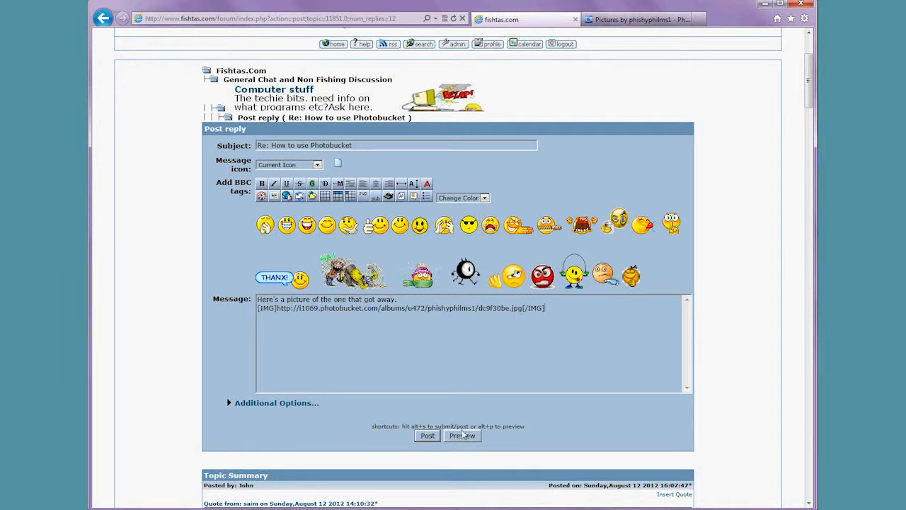
click(462, 435)
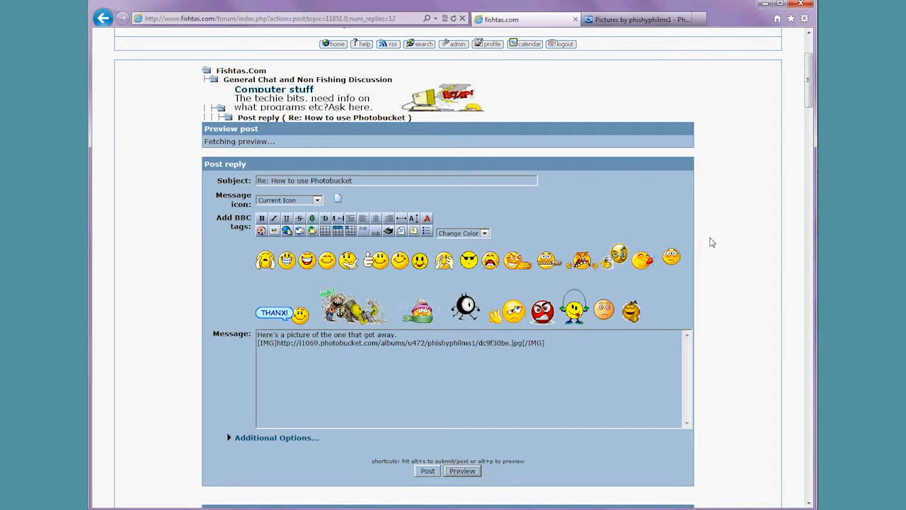
View the splashing-fish photo in the preview, then scroll back down to the reply form.
click(461, 471)
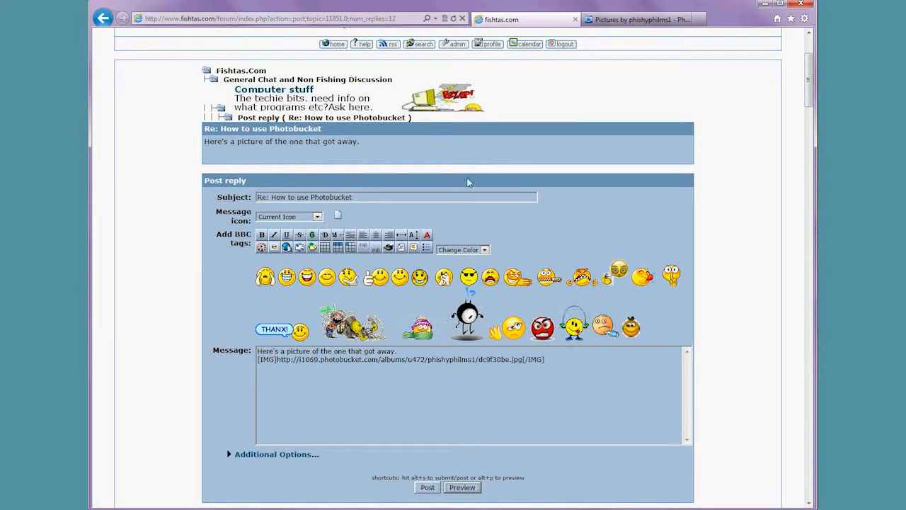
click(461, 487)
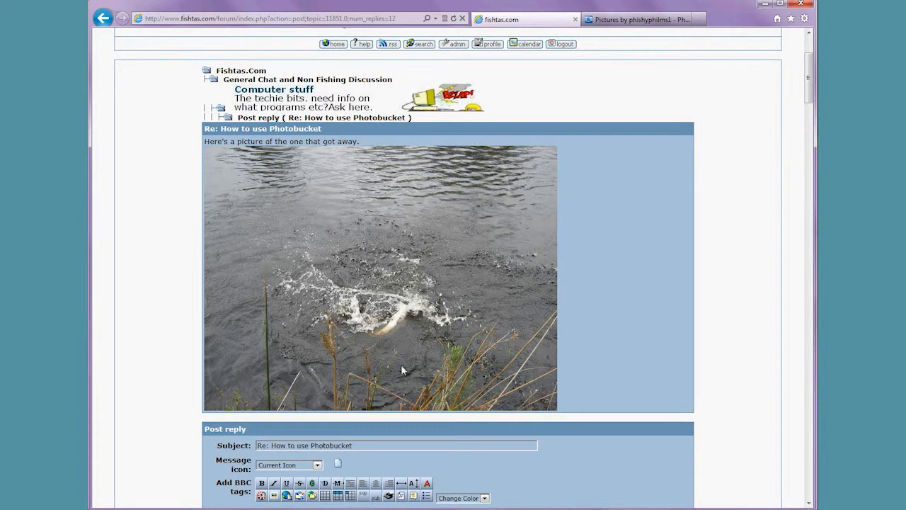
mouse_move(776, 297)
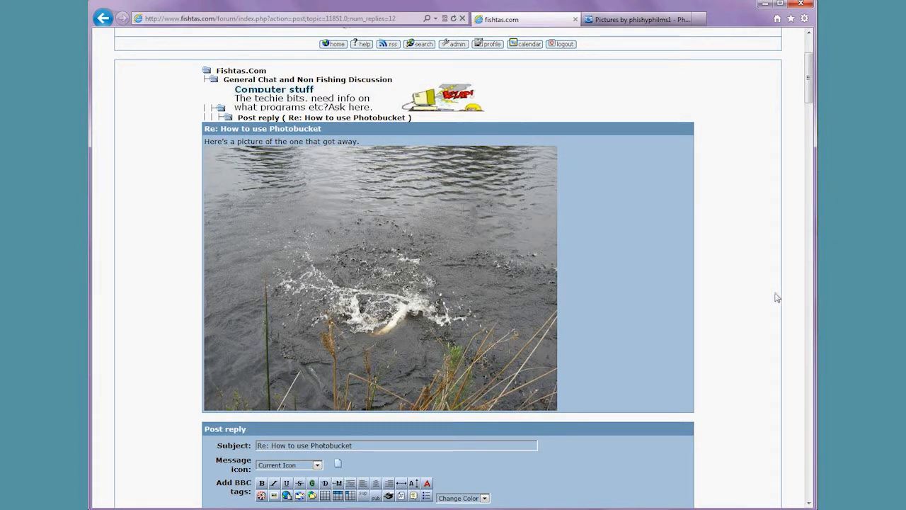
scroll(down, 3)
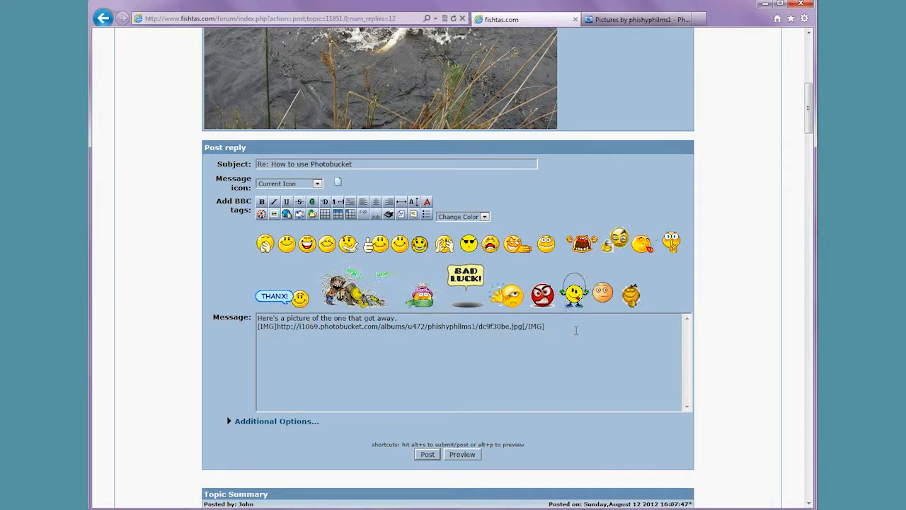
Add the Bellerive shark caption and paste the shark photo's IMG code below it.
text(Here's another picture of a shark at beller)
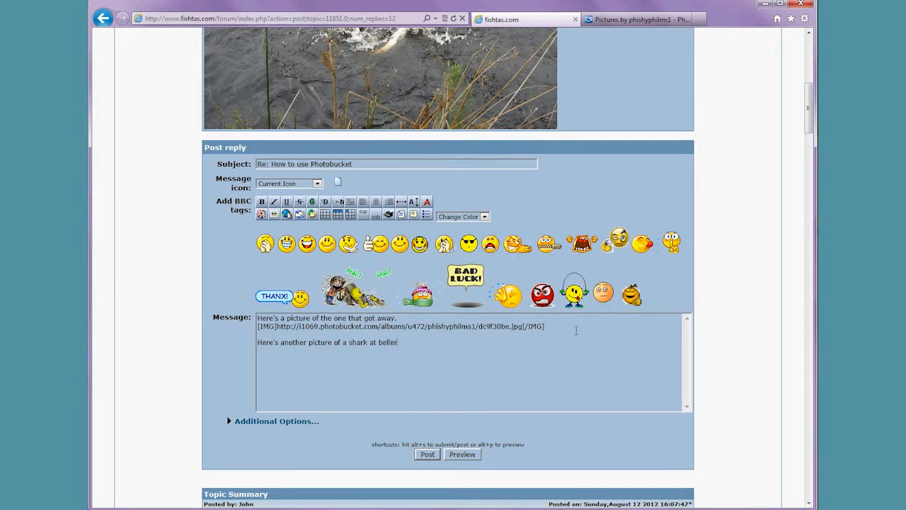
text(ive)
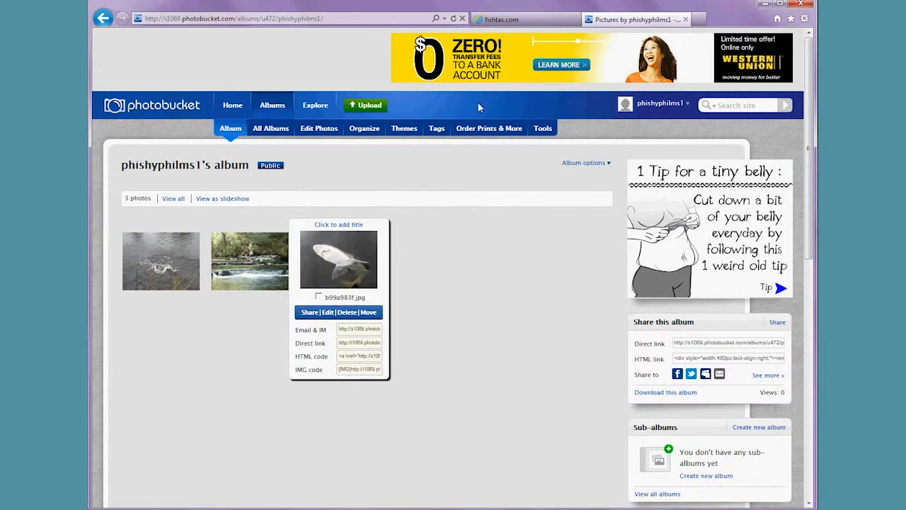
click(524, 19)
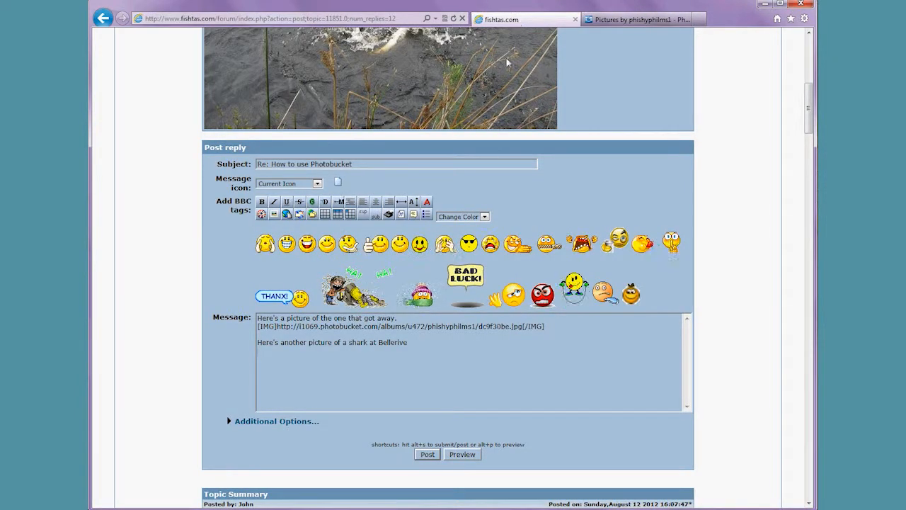
right_click(332, 361)
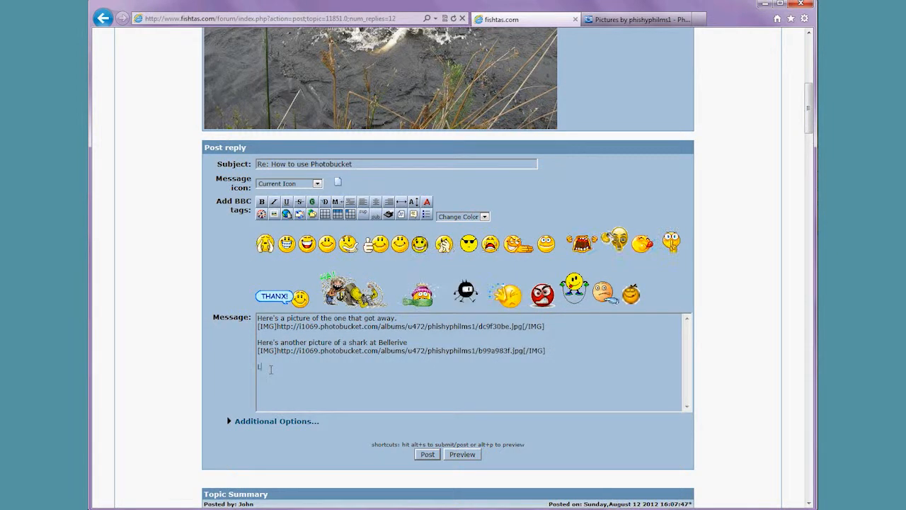
Type the third caption, 'Lastly, a ... Maydena.', into the message.
text(Lastly, a picture of)
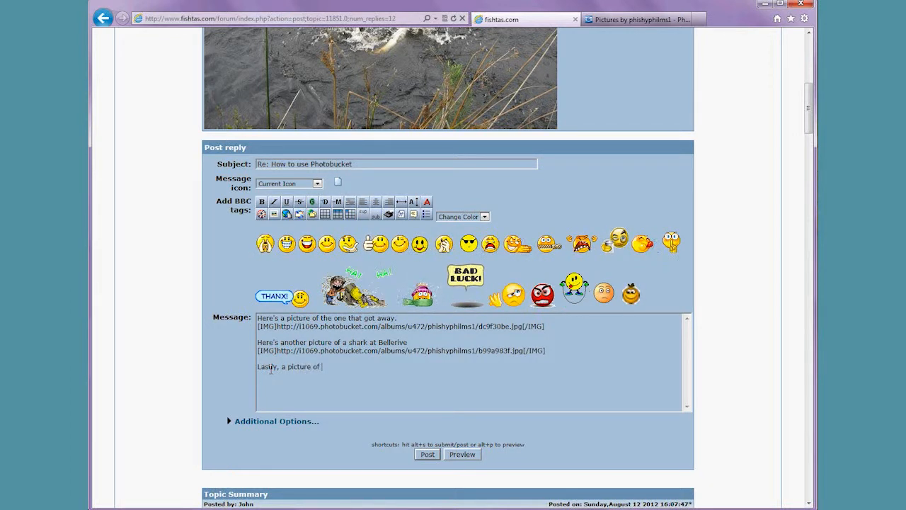
text(Maydena)
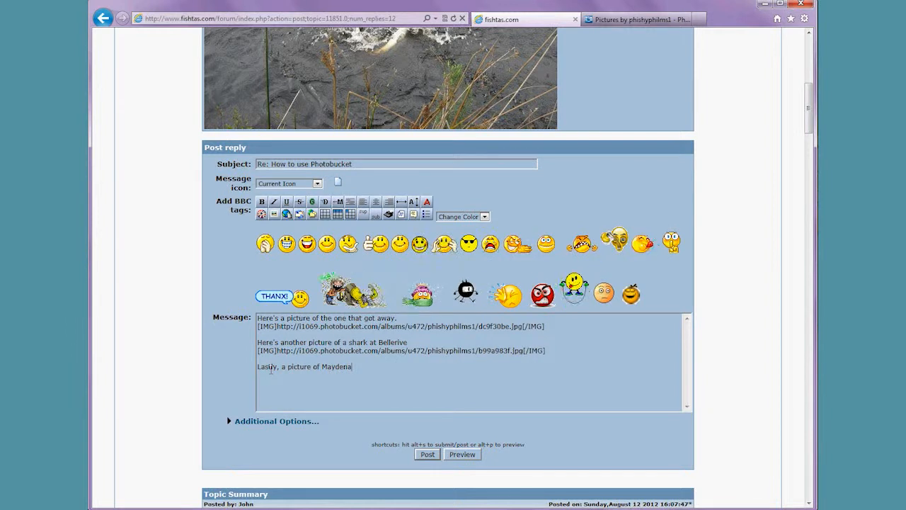
text(.)
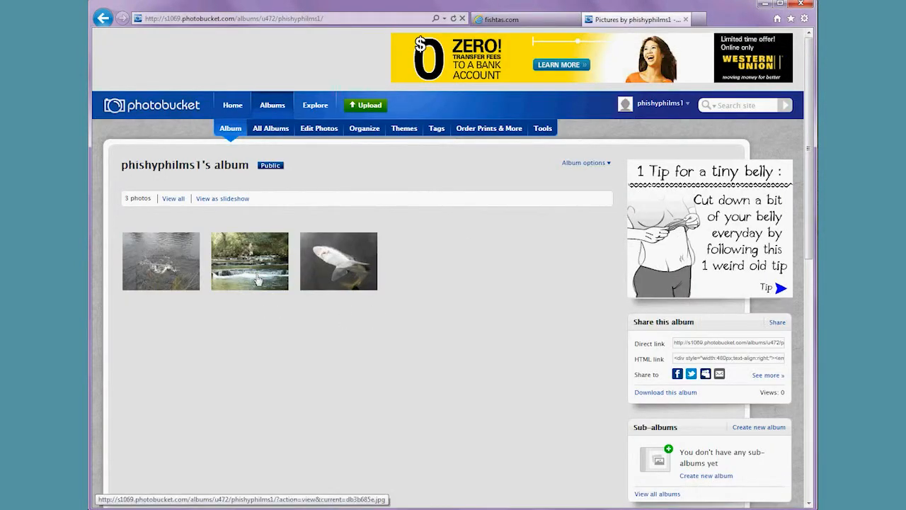
Copy the Maydena river photo's IMG code from Photobucket and paste it into the message.
click(249, 261)
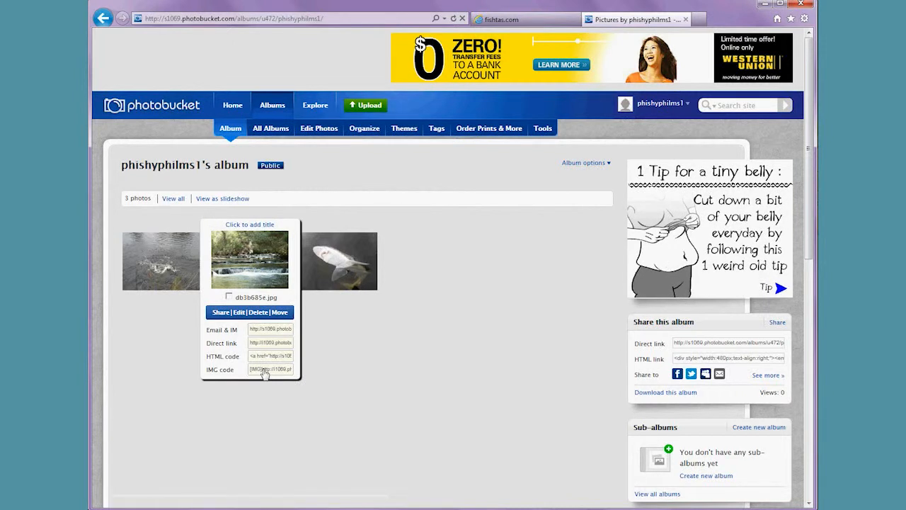
click(270, 369)
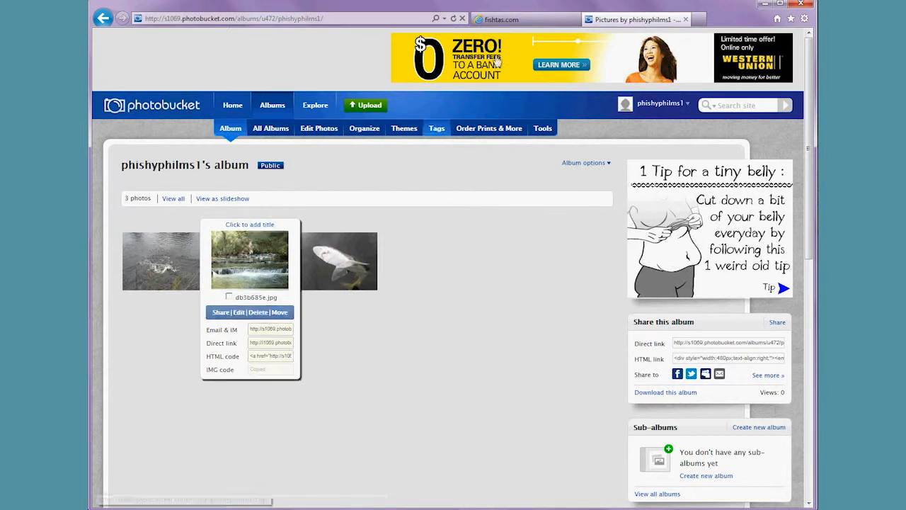
click(523, 19)
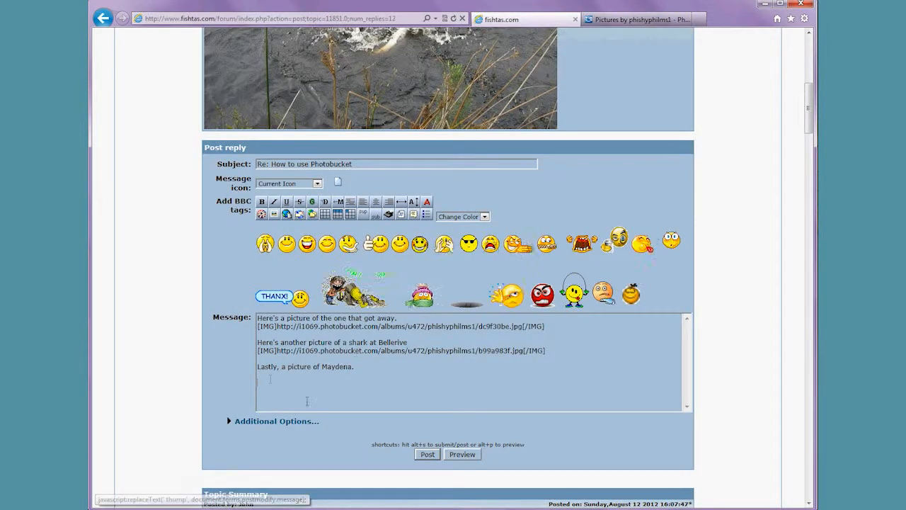
right_click(306, 400)
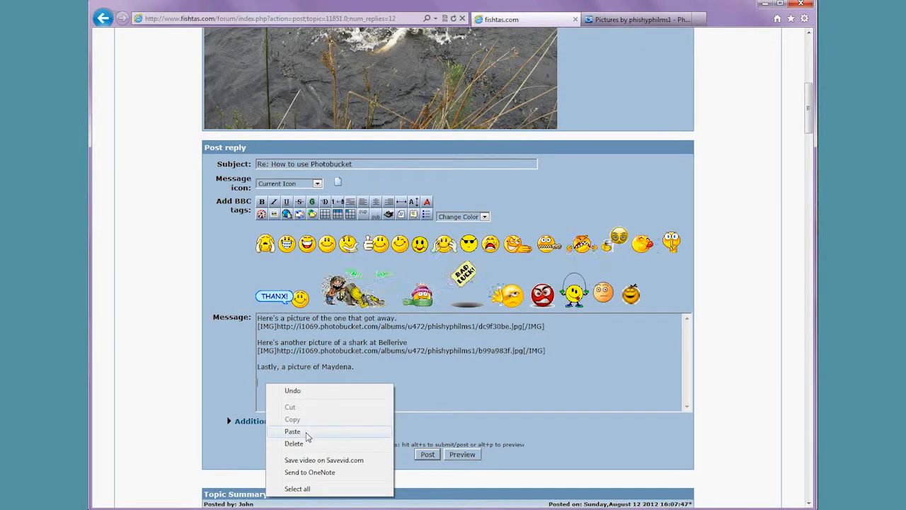
click(293, 431)
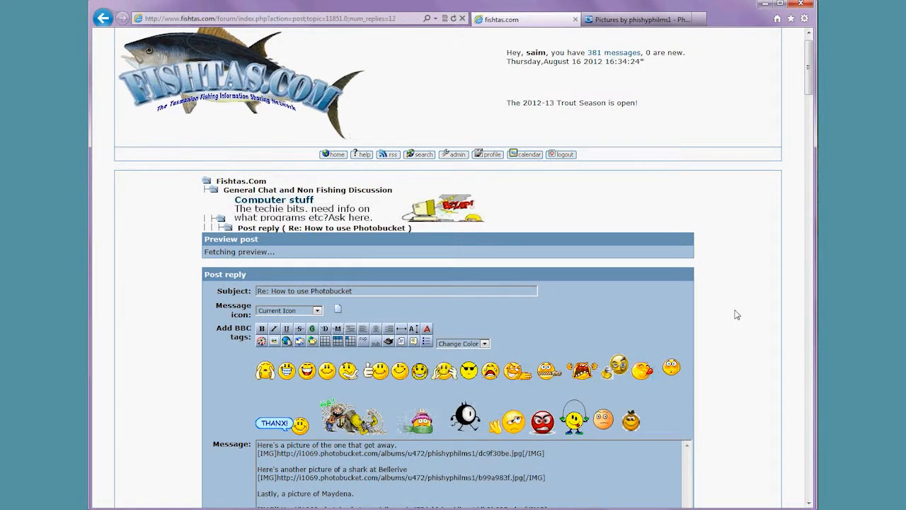
Scroll through the preview to check the splash, shark and Maydena photos.
scroll(down, 3)
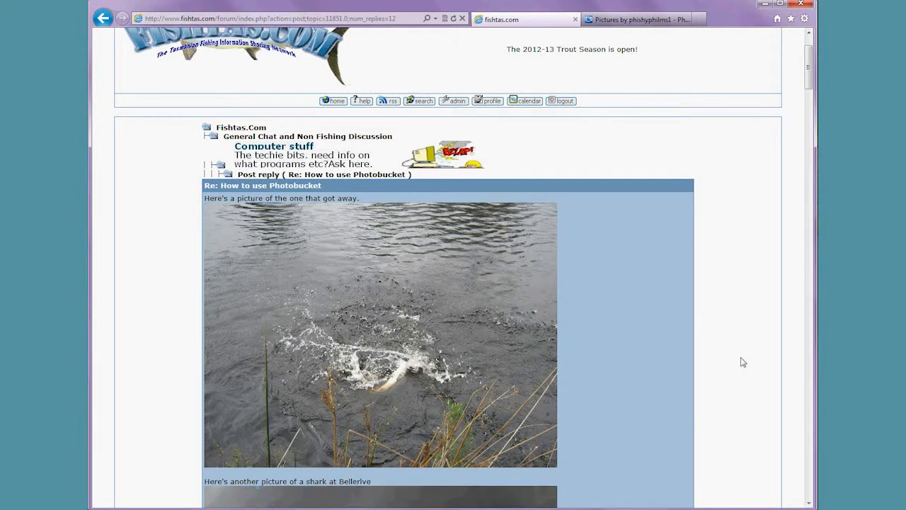
scroll(down, 3)
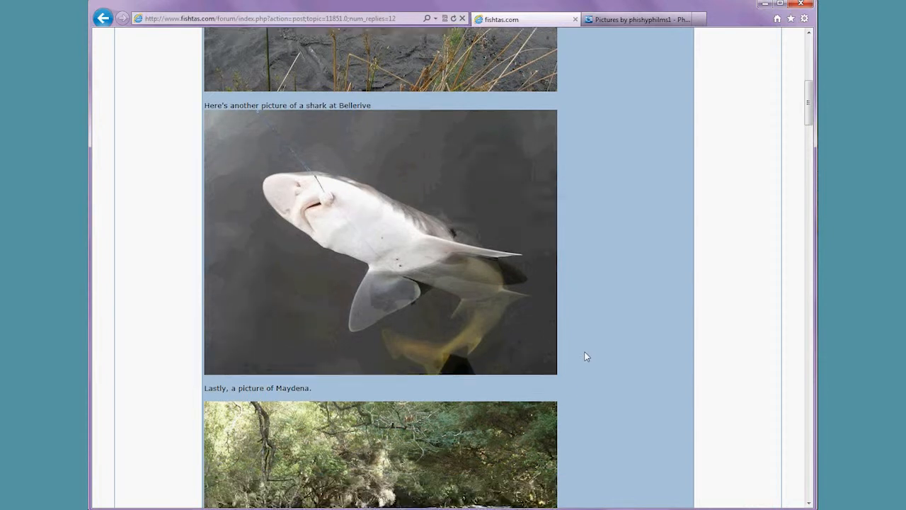
scroll(down, 3)
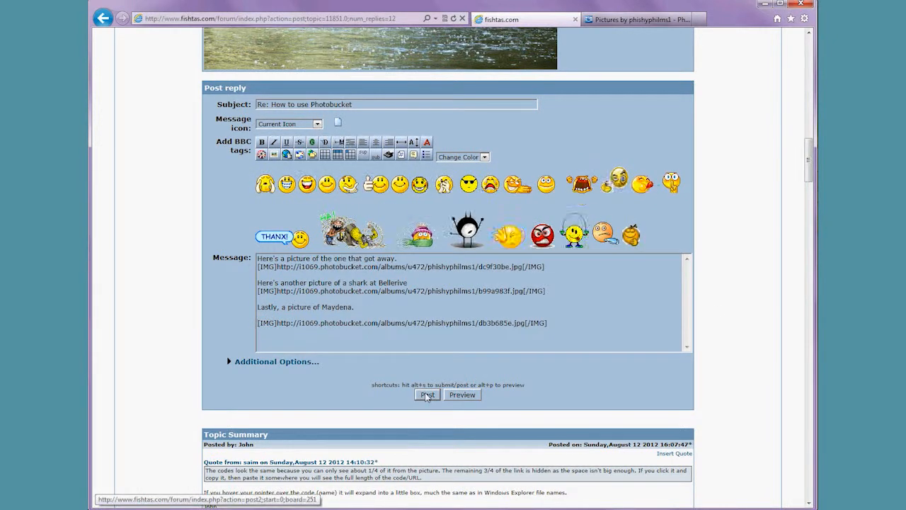
Post the reply and scroll down to see it as Reply #13.
click(427, 394)
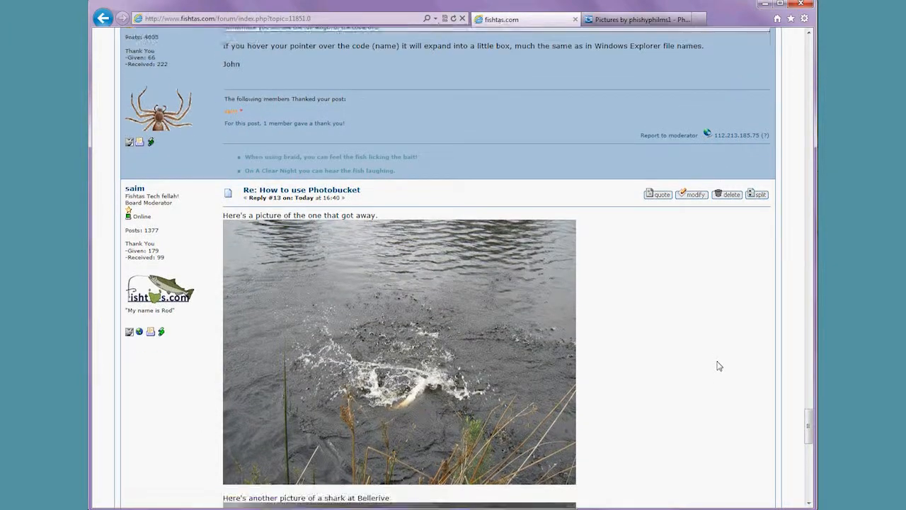
scroll(down, 3)
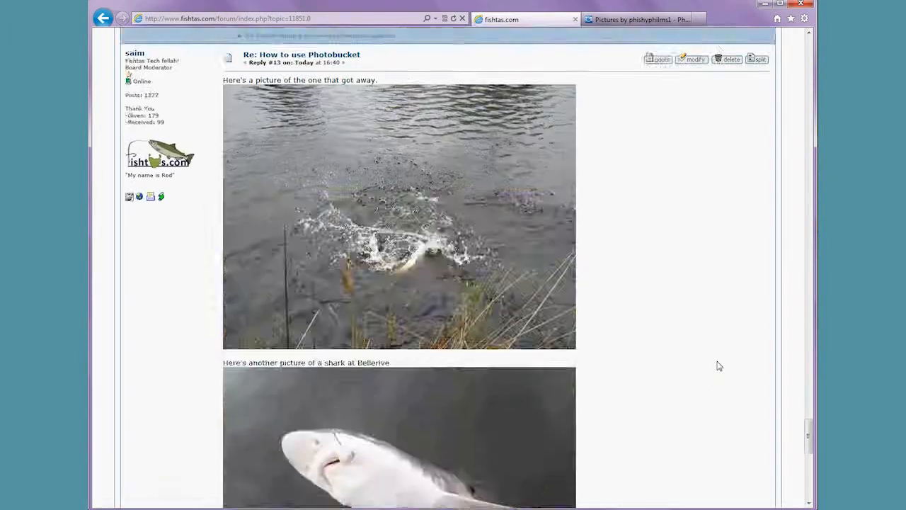